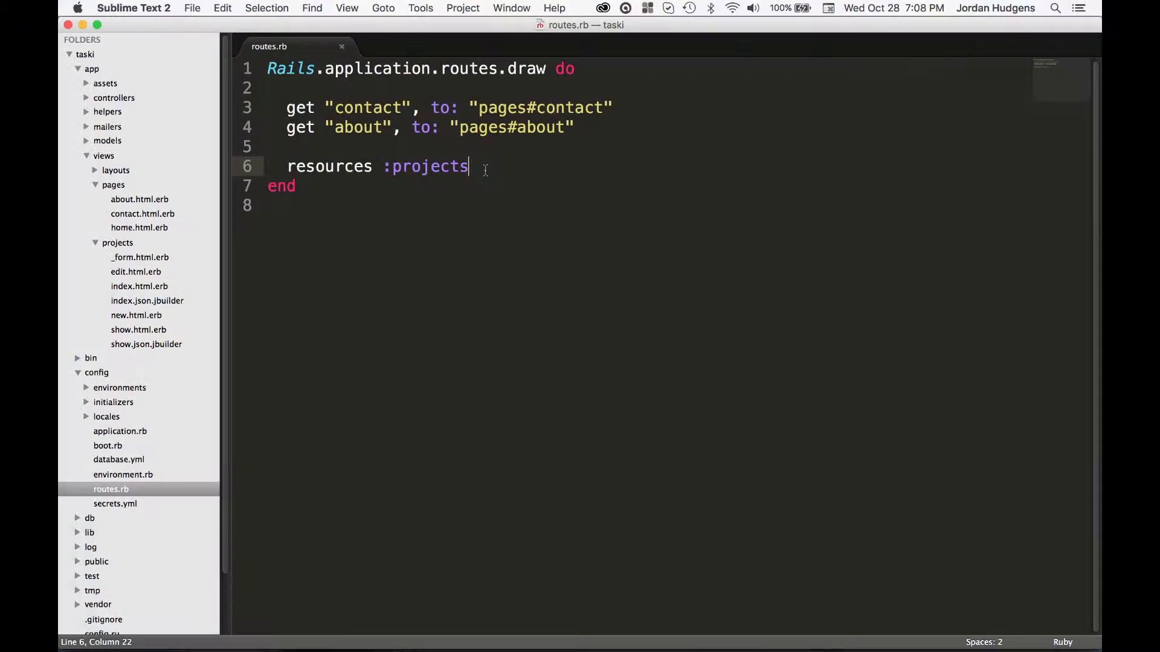
Add the line root 'pages#home' below resources :projects in config/routes.rb
key(enter)
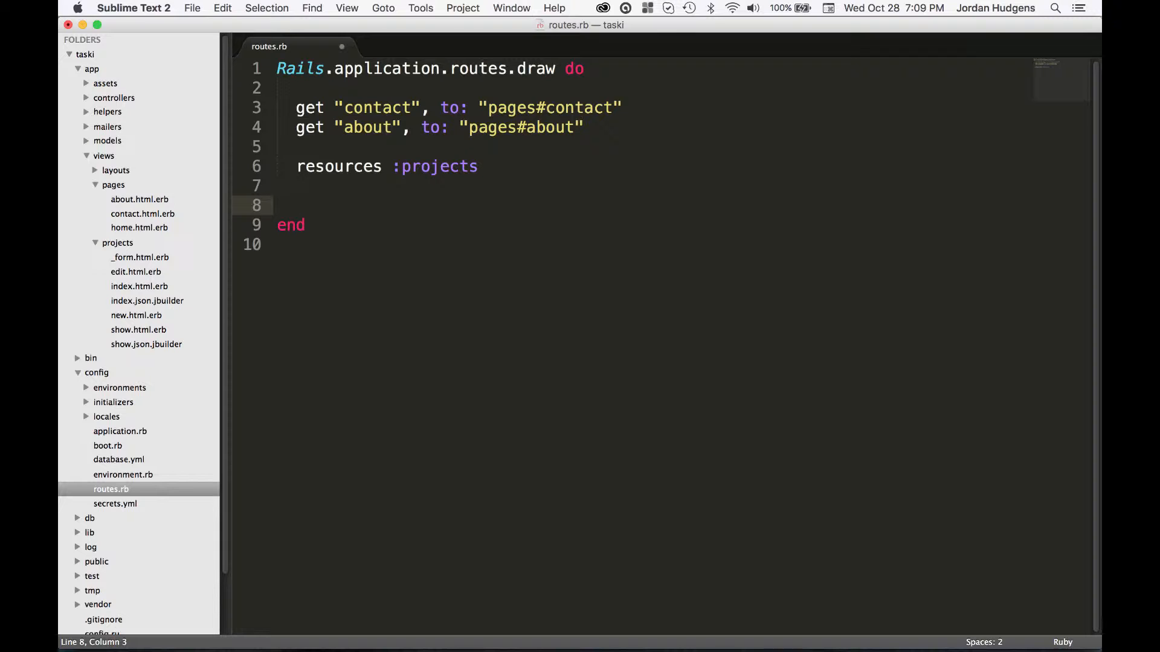
text(root)
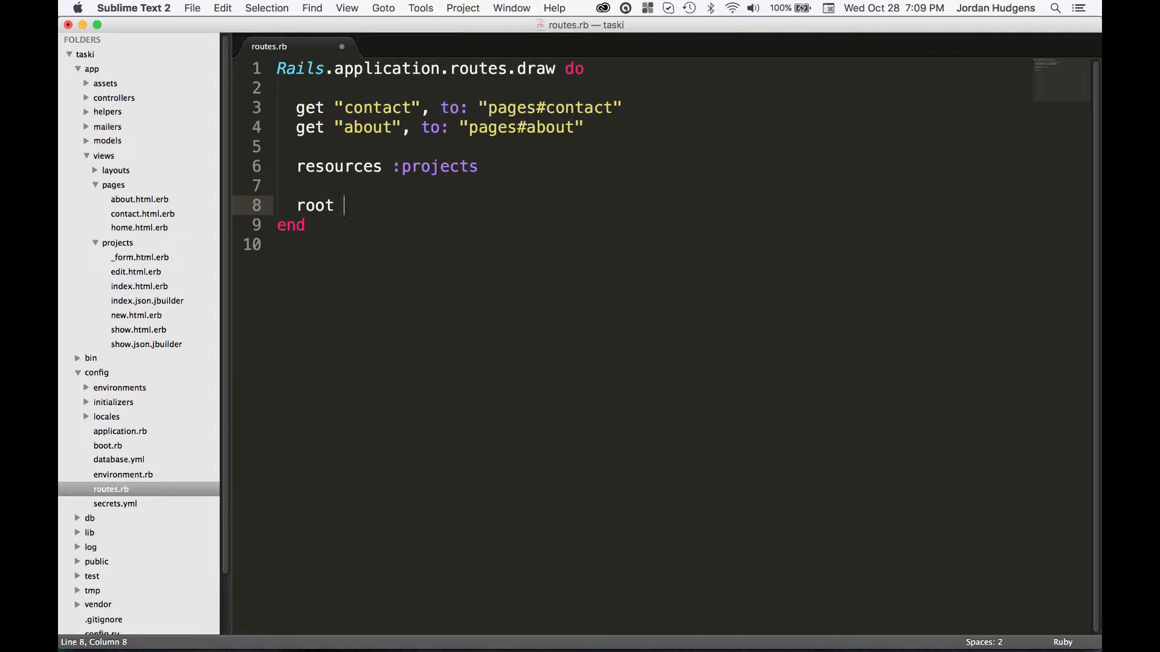
text('')
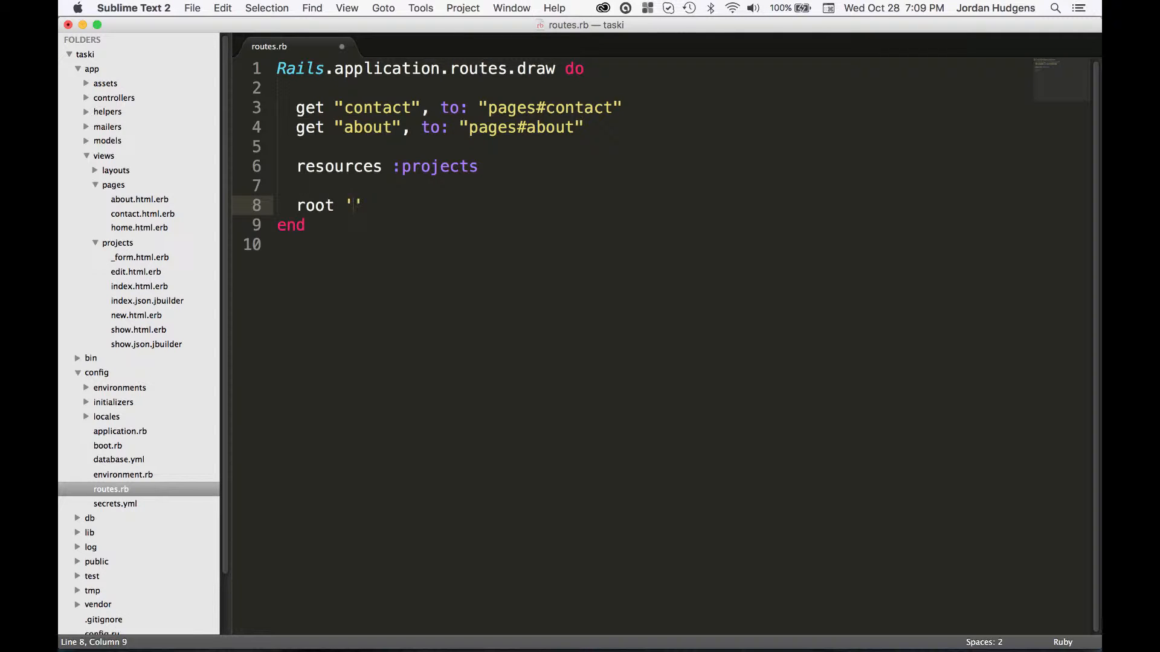
text(pages)
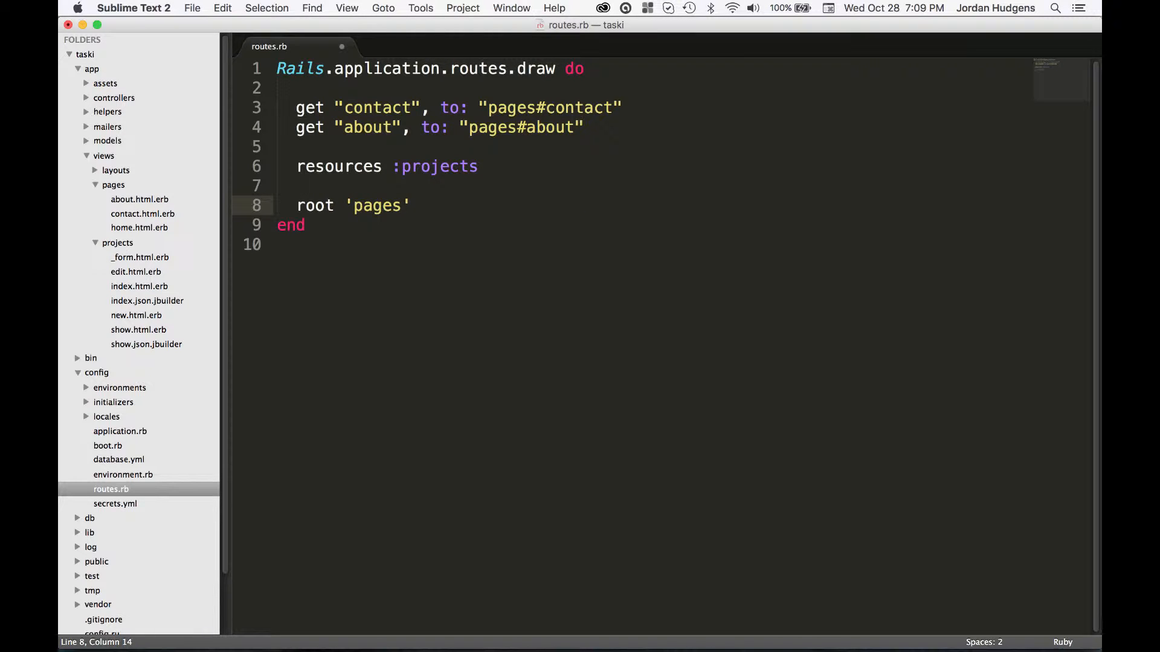
text(#hom)
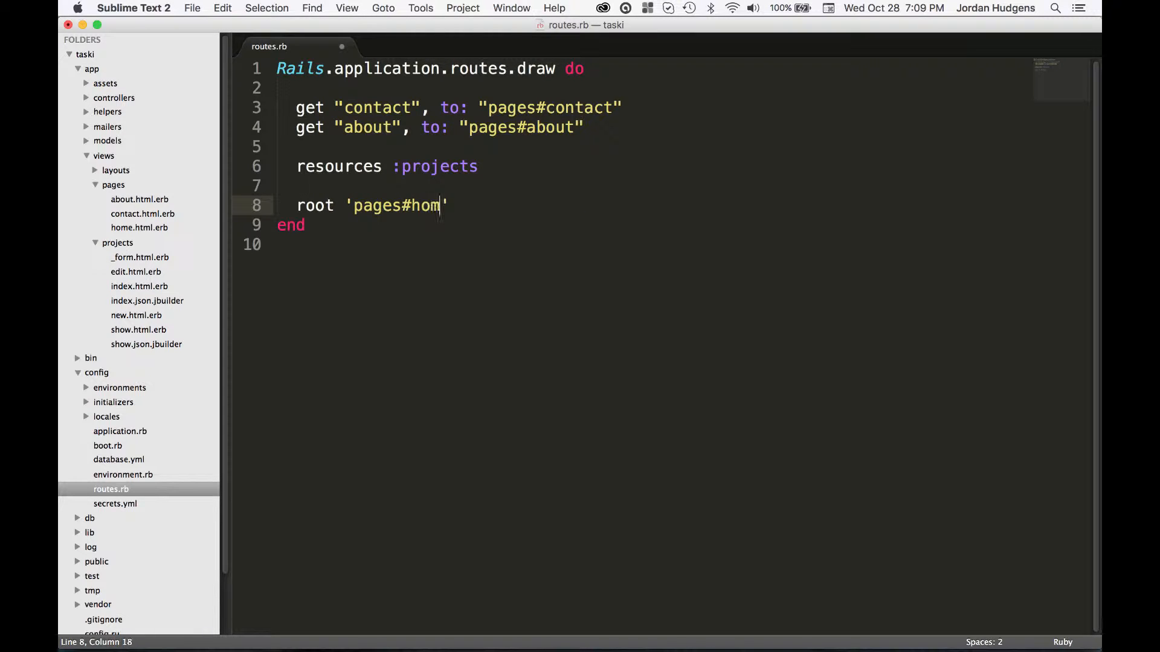
text(e)
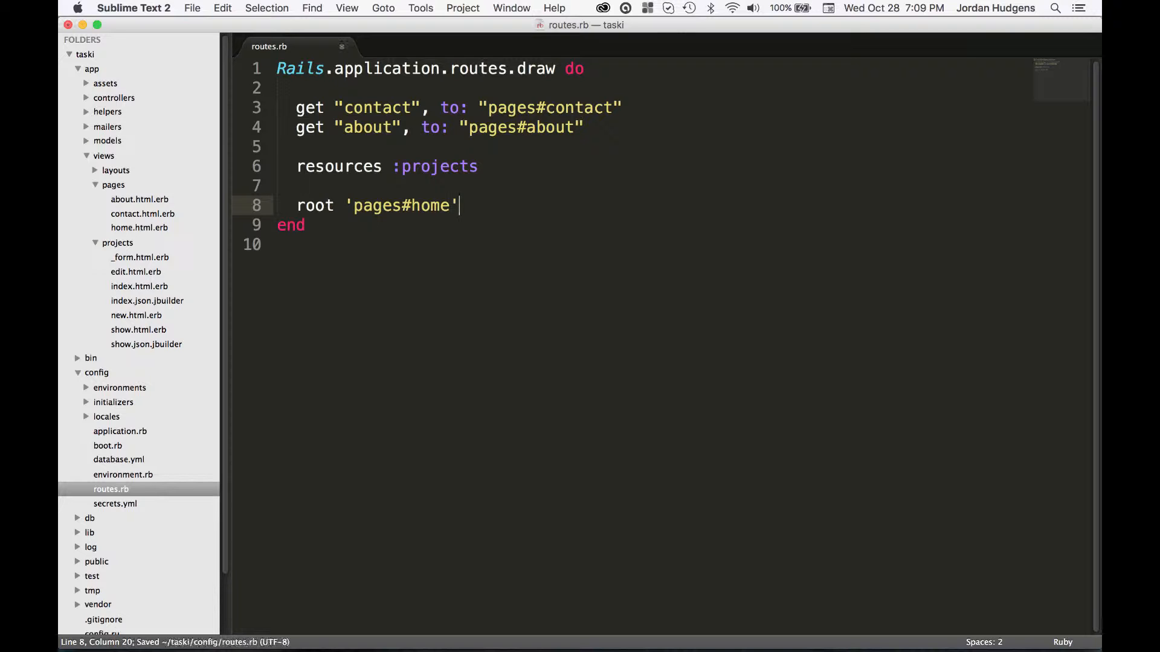
mouse_move(480, 206)
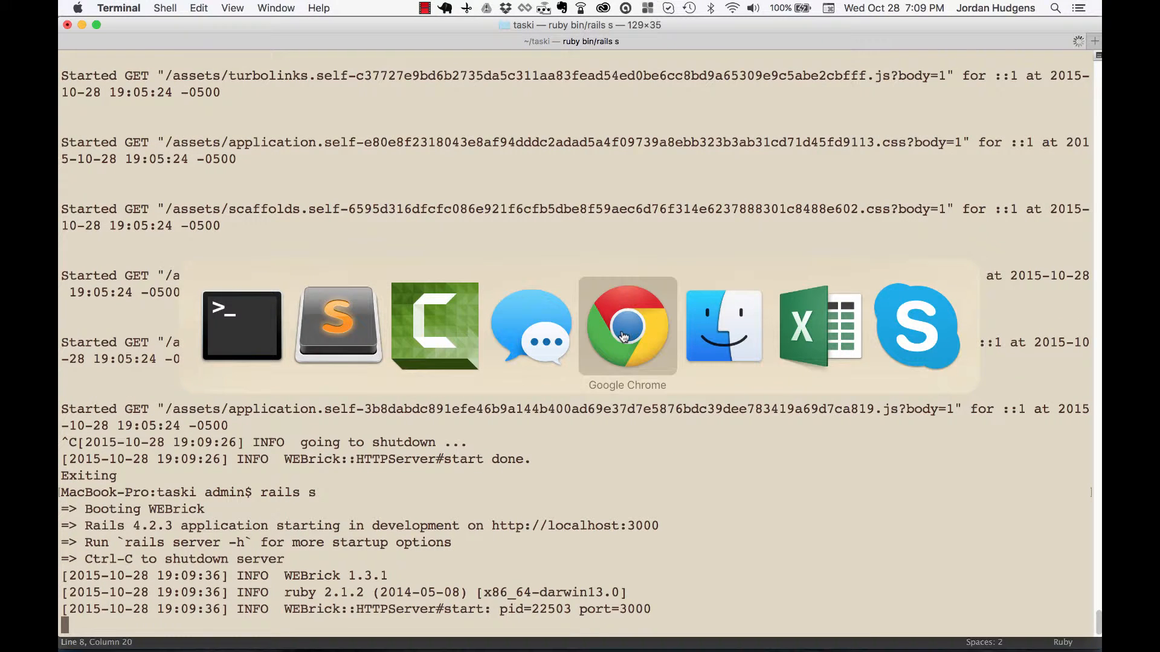
Check localhost:3000 in the browser shows Pages#home, then return to the editor
click(627, 325)
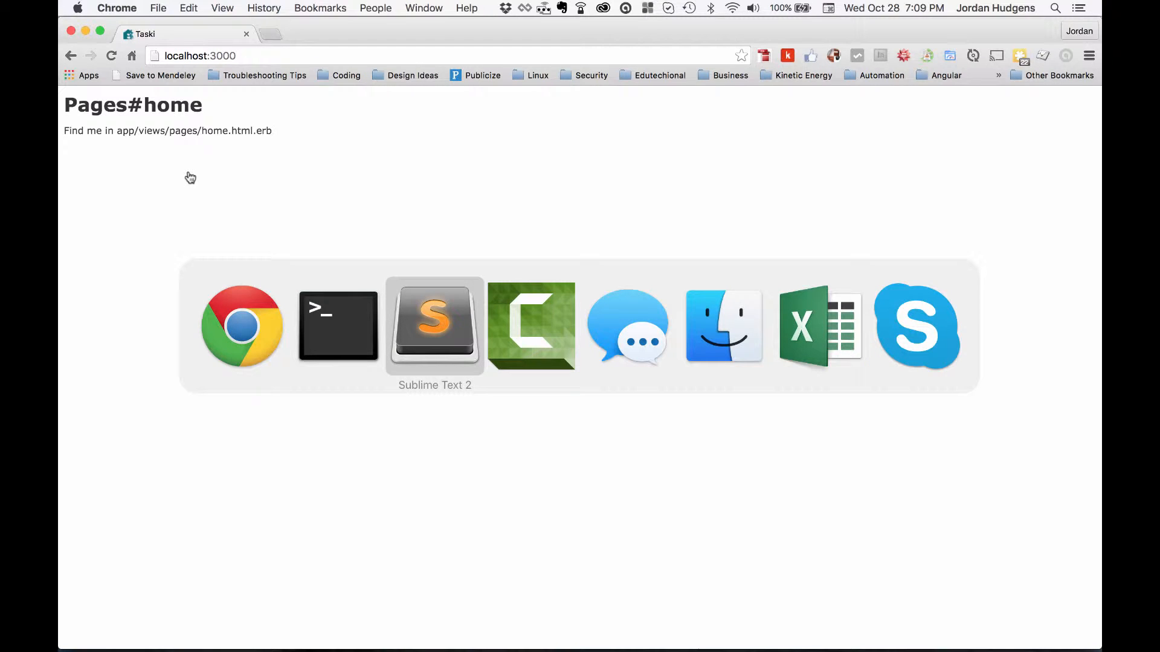
click(434, 325)
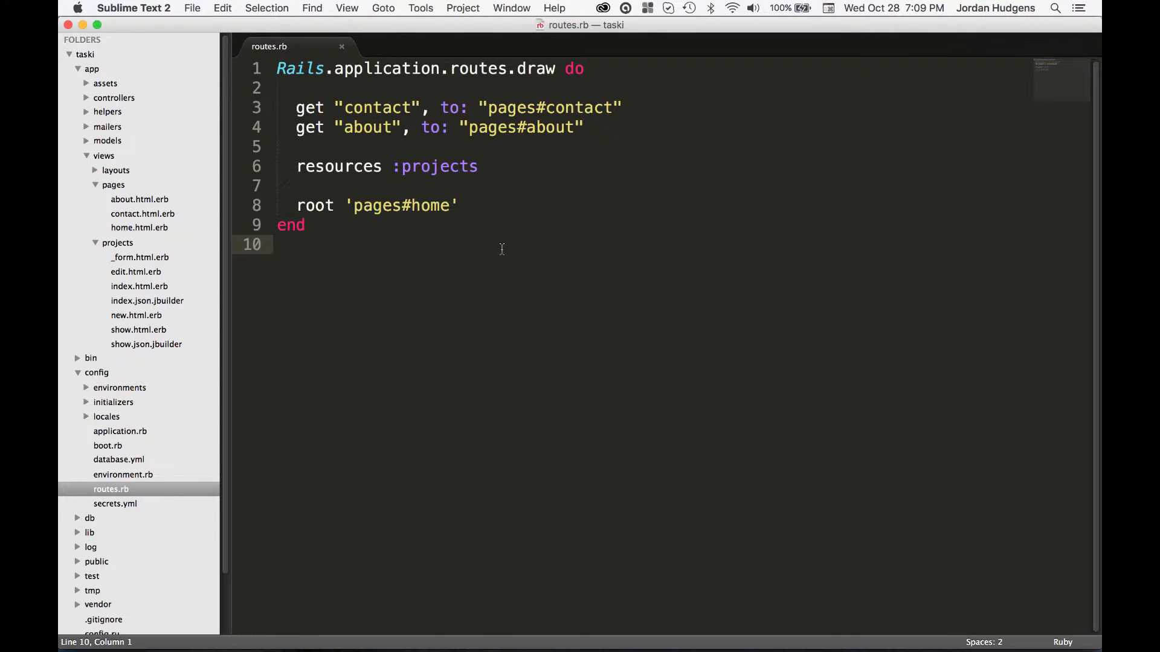
key(cmd+p)
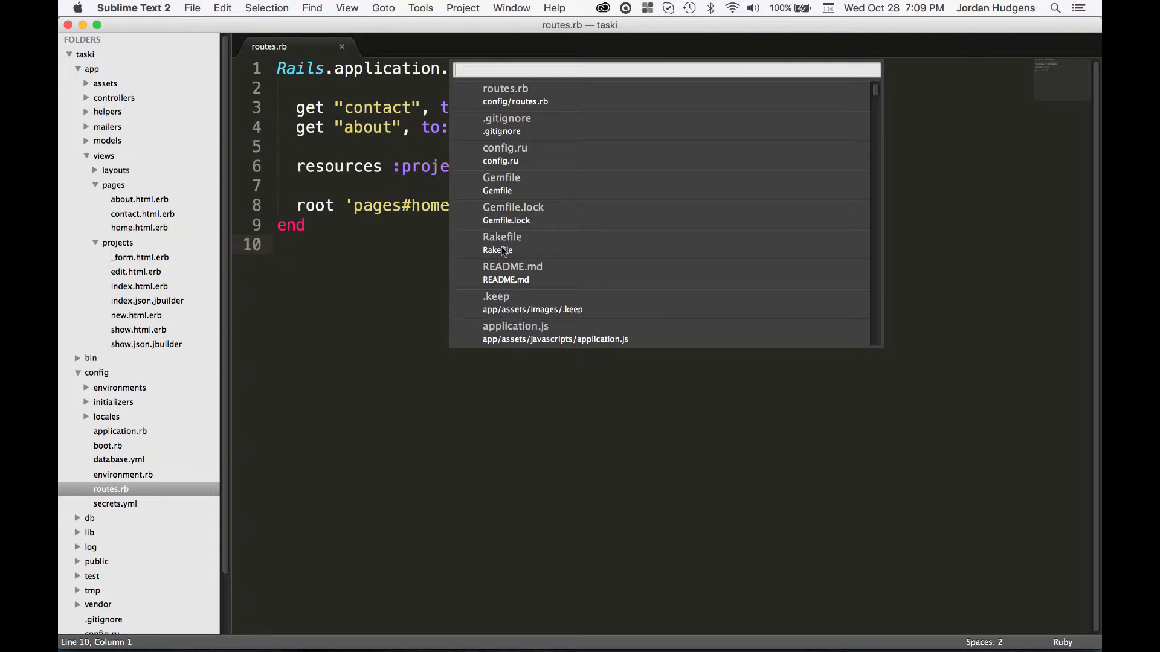
text(p)
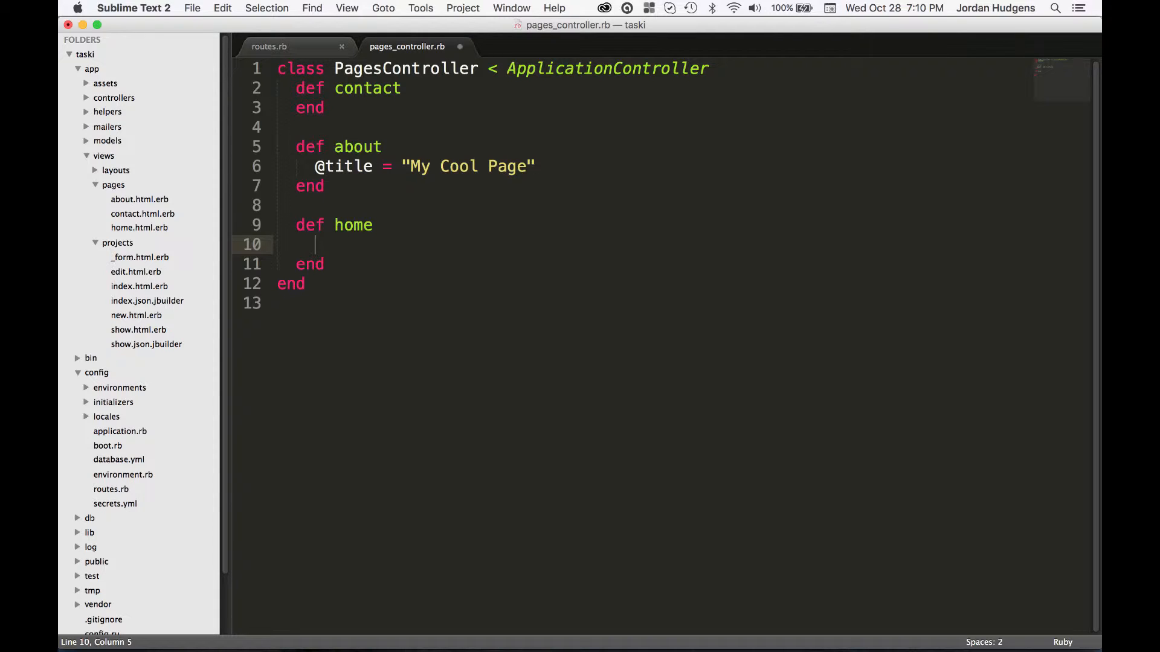
text(@project)
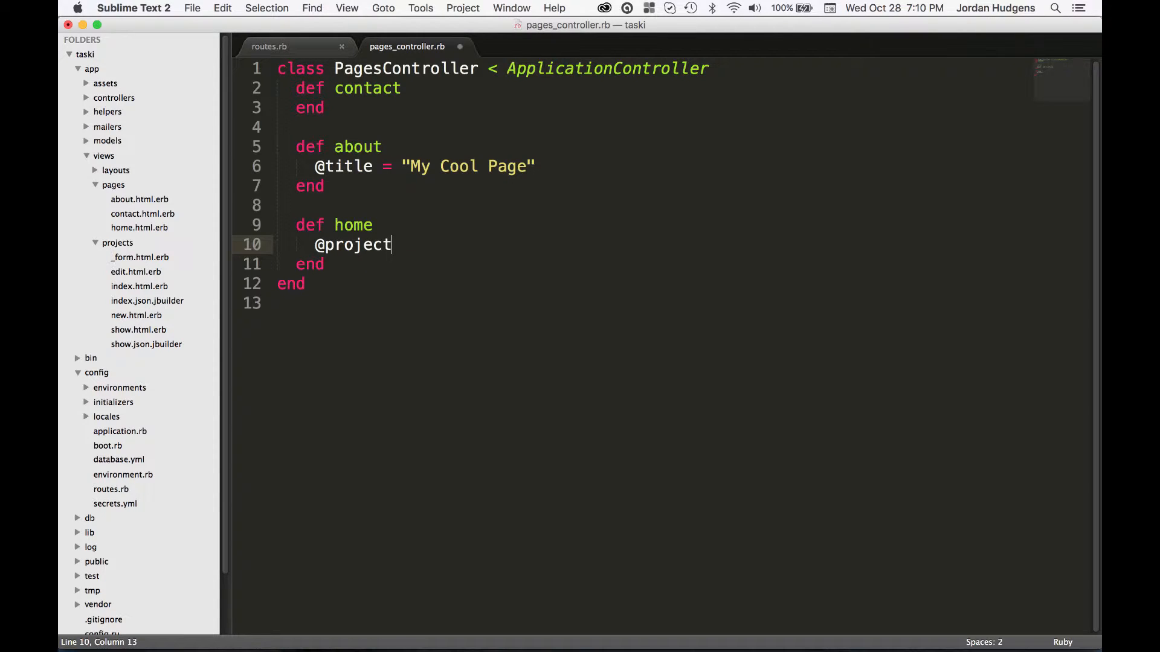
text(s =)
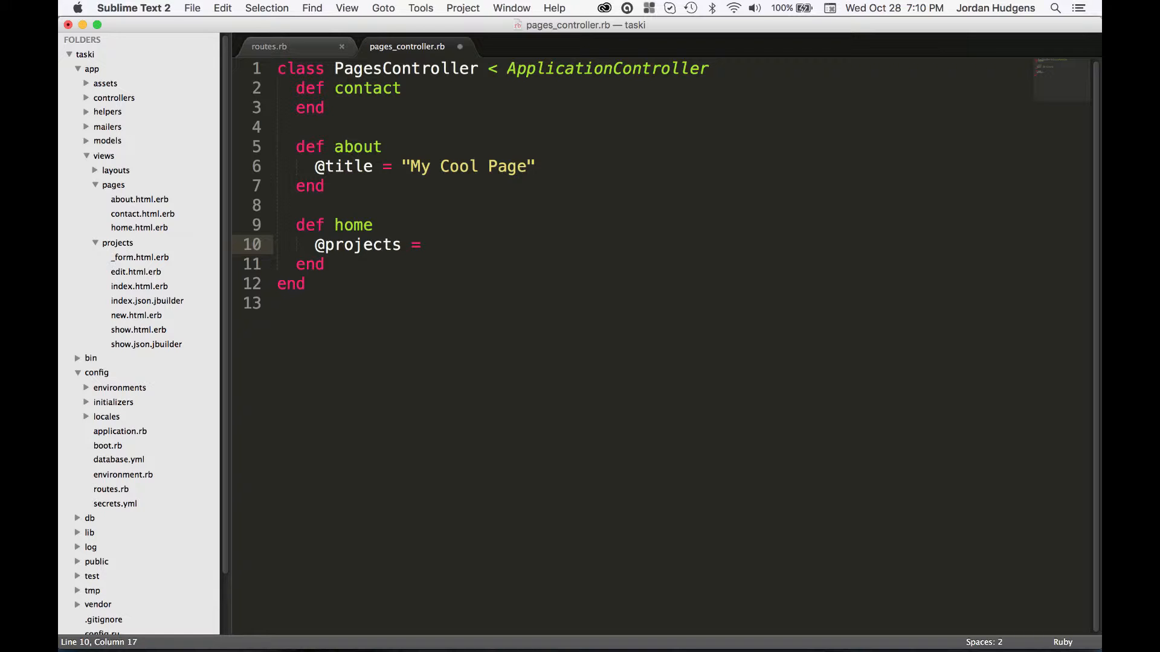
text(Project.all)
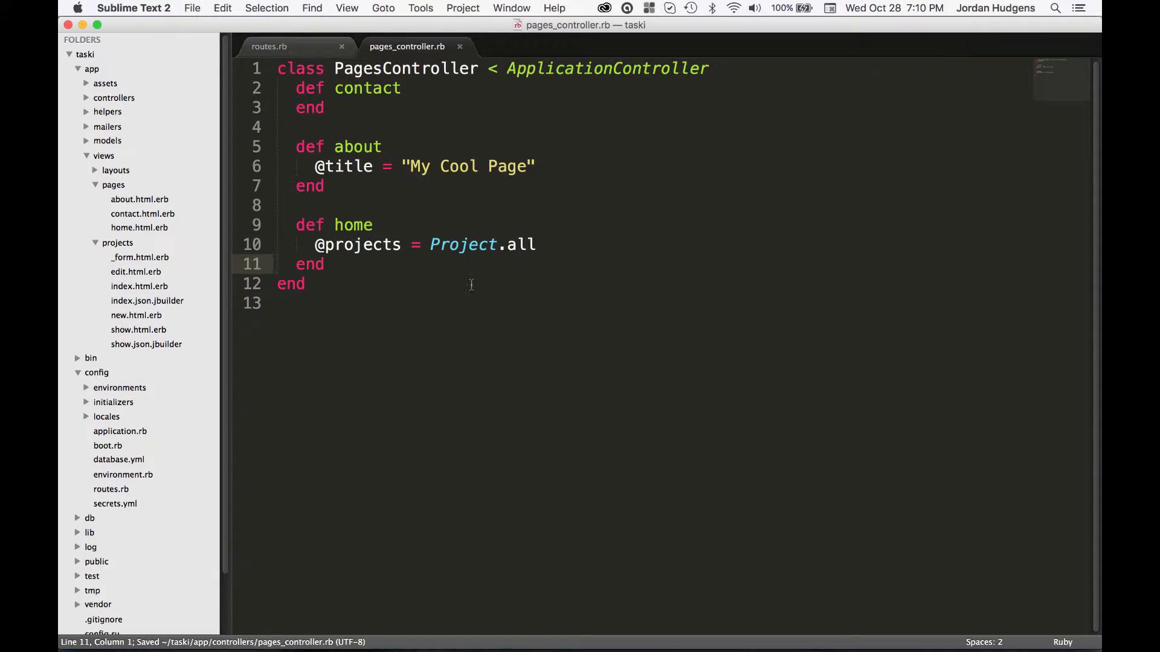
mouse_move(493, 262)
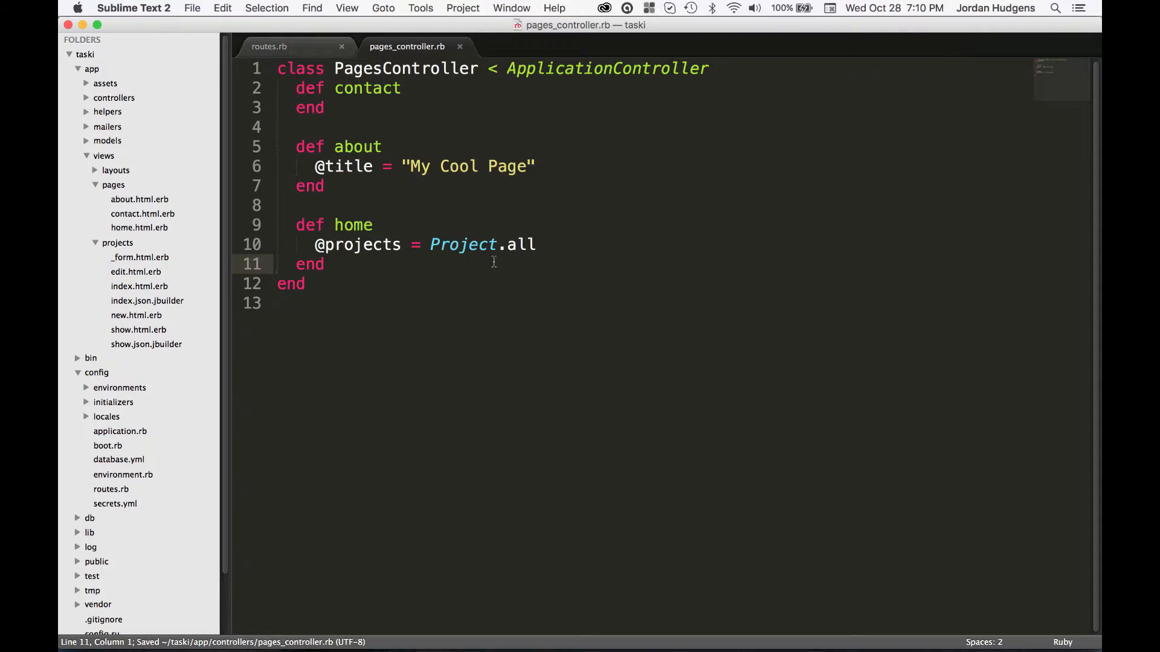
Try appending .limit(100) to the query, remove it again, and save the controller
double_click(519, 246)
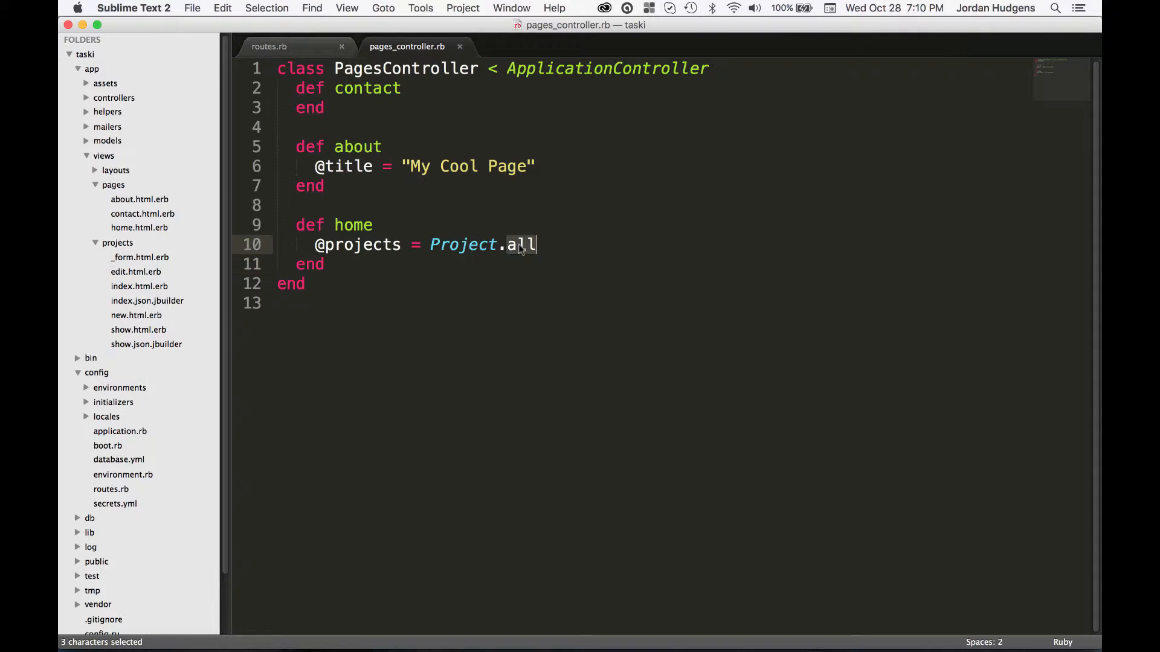
click(537, 244)
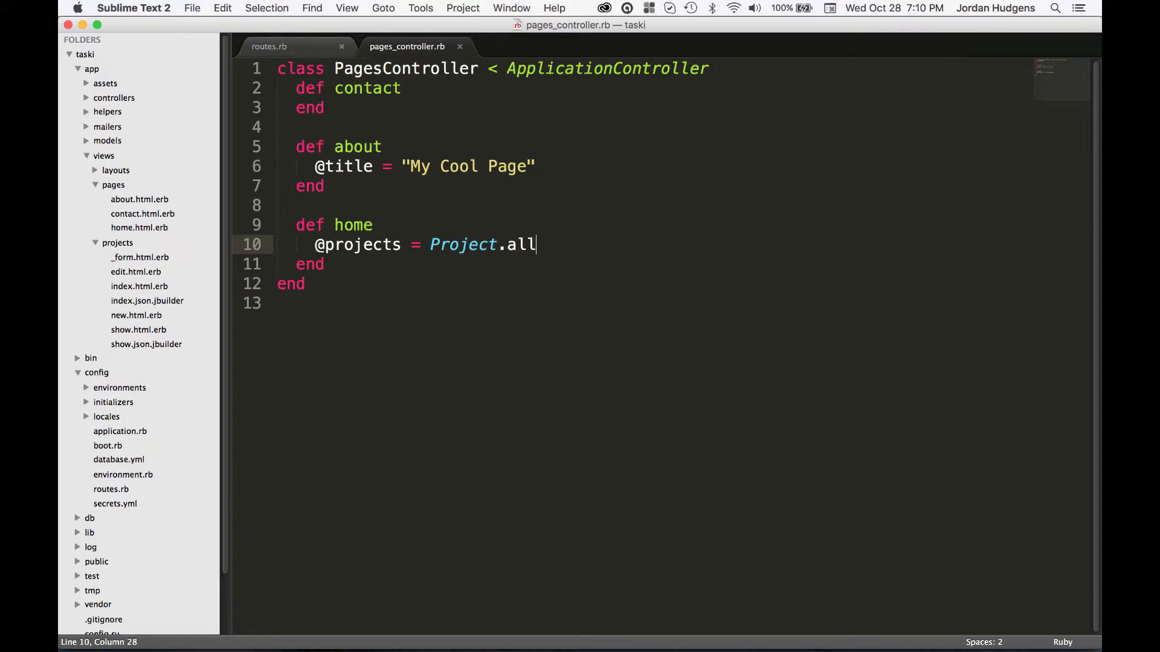
text(.limit)
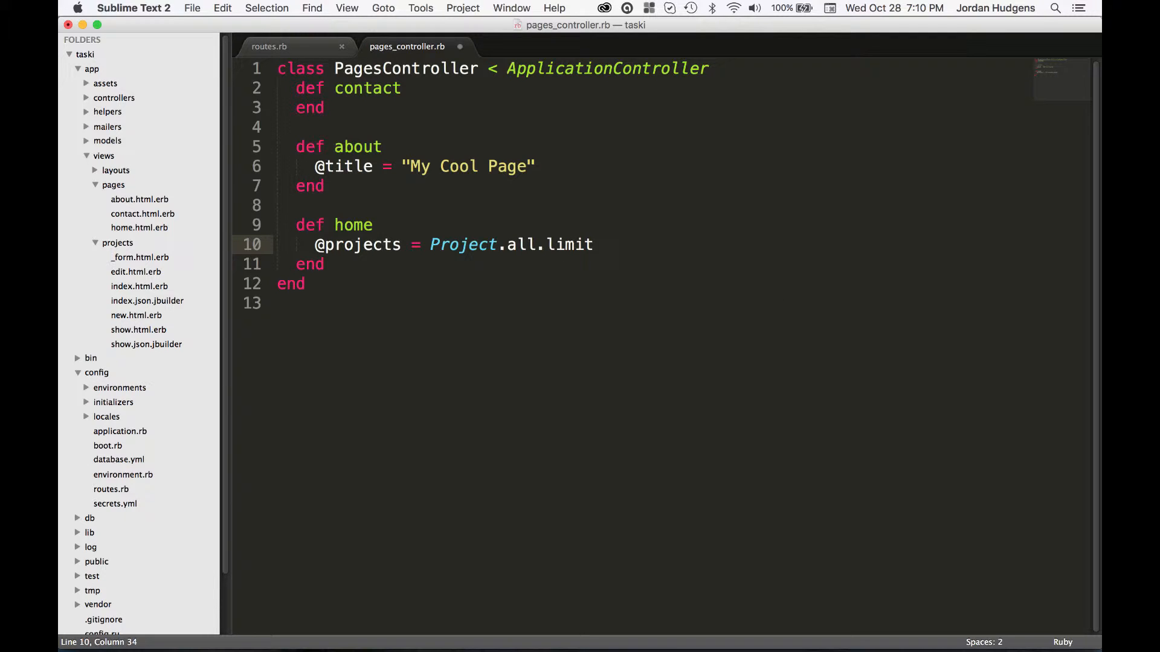
text((100))
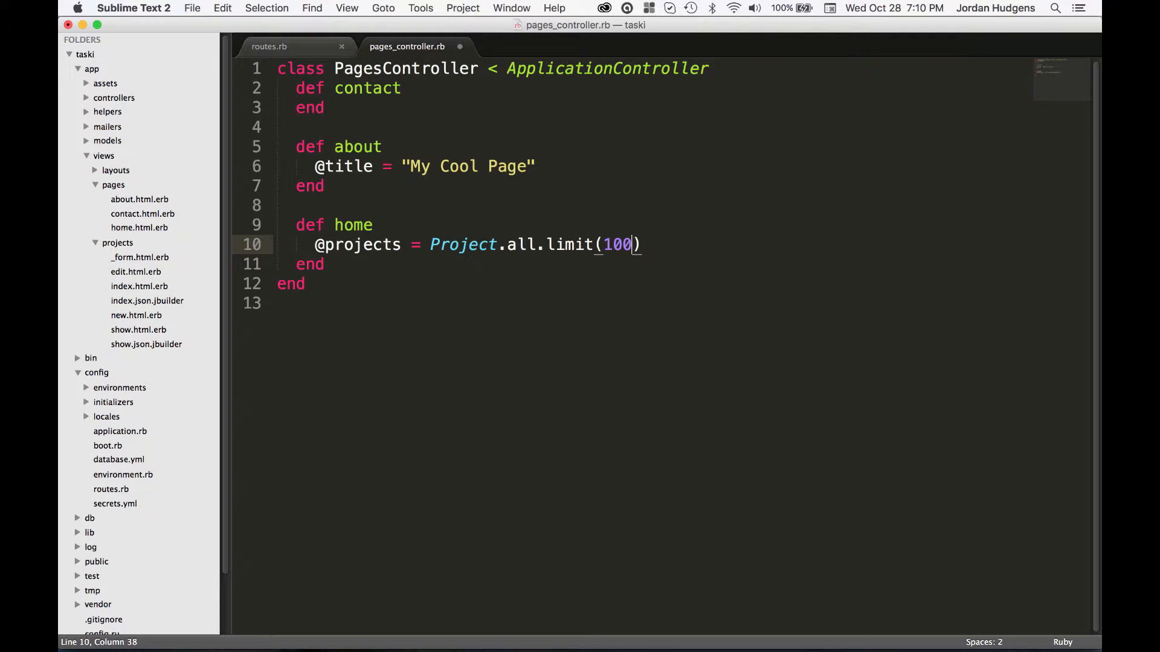
key(backspace)
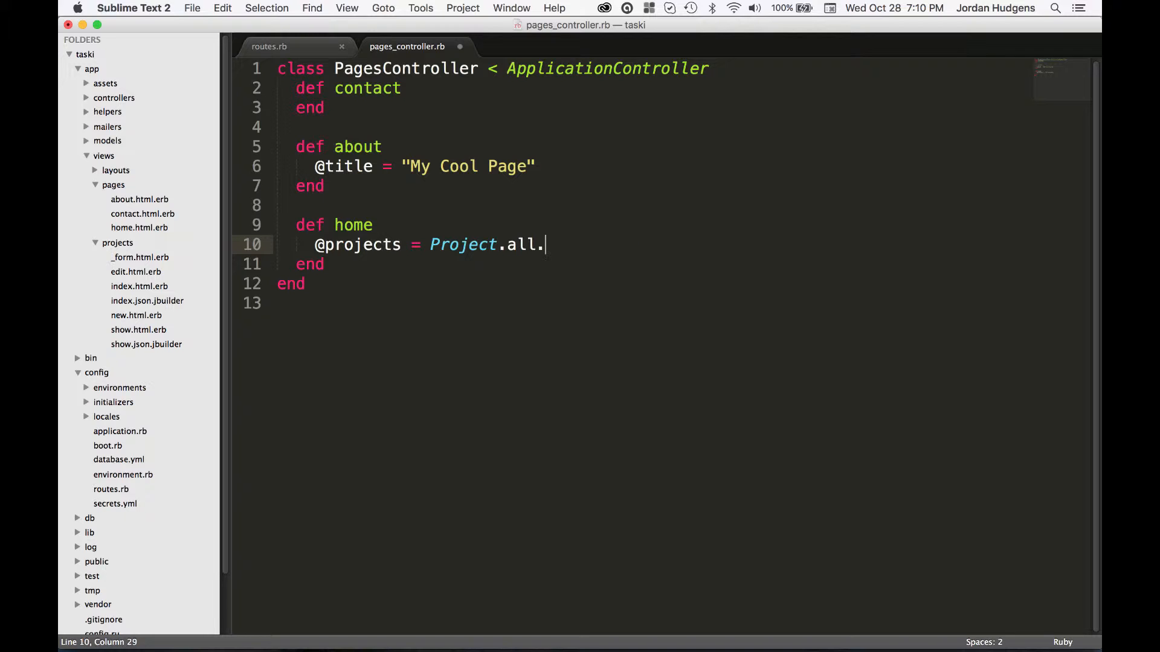
key(backspace)
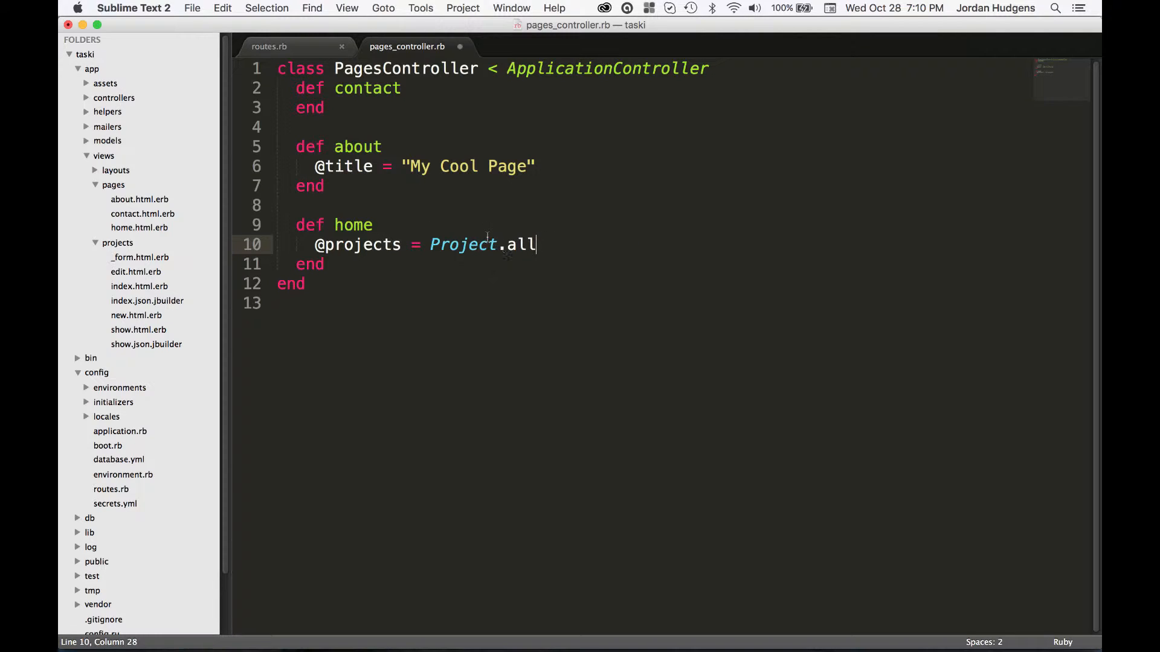
key(cmd+s)
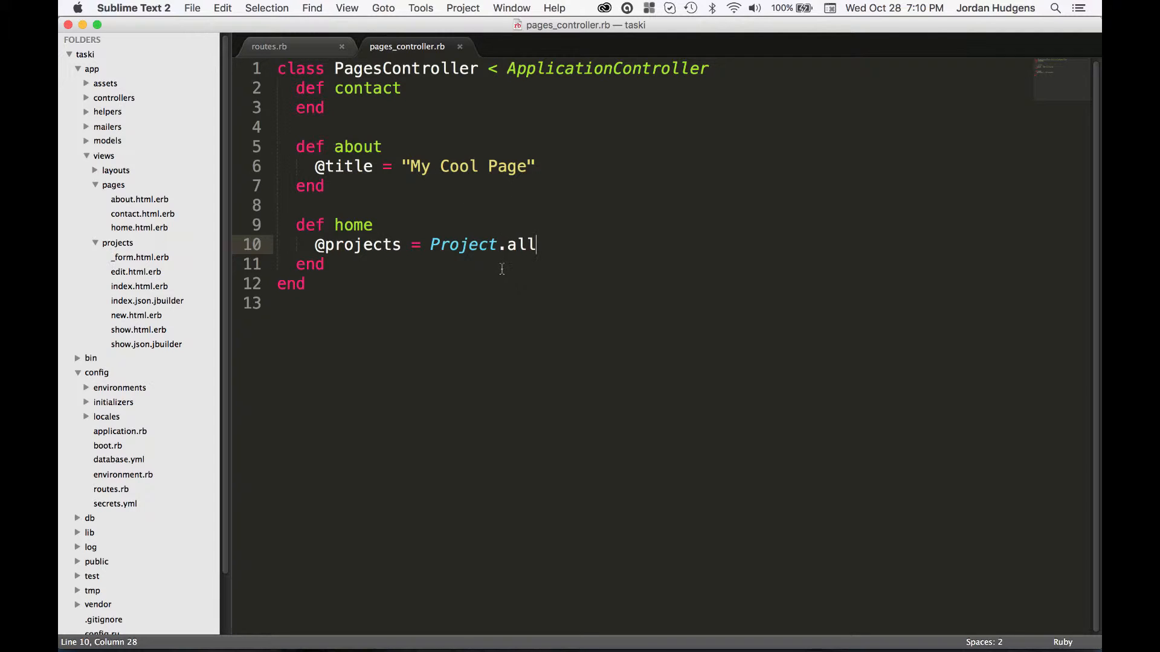
key(cmd+s)
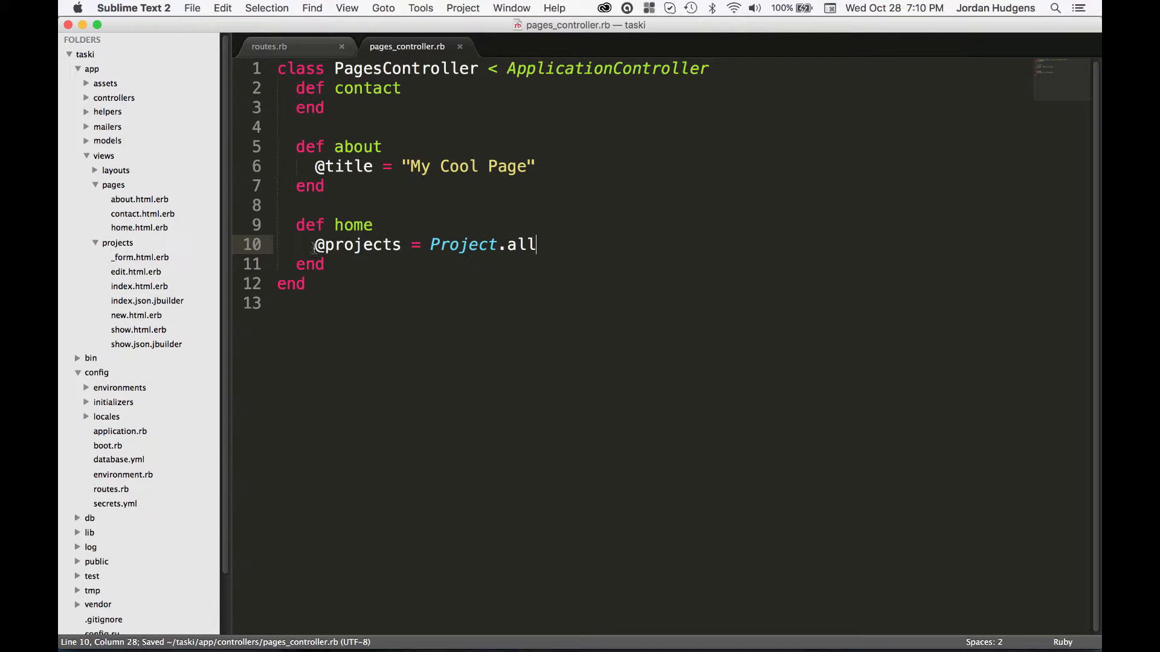
double_click(357, 245)
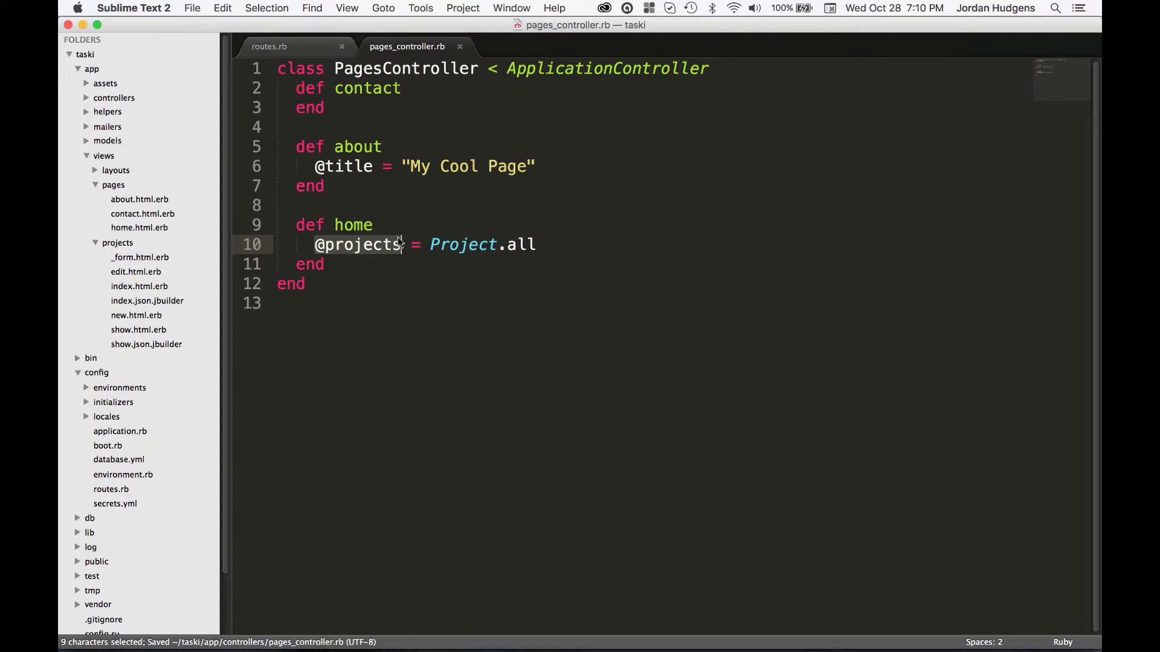
click(357, 245)
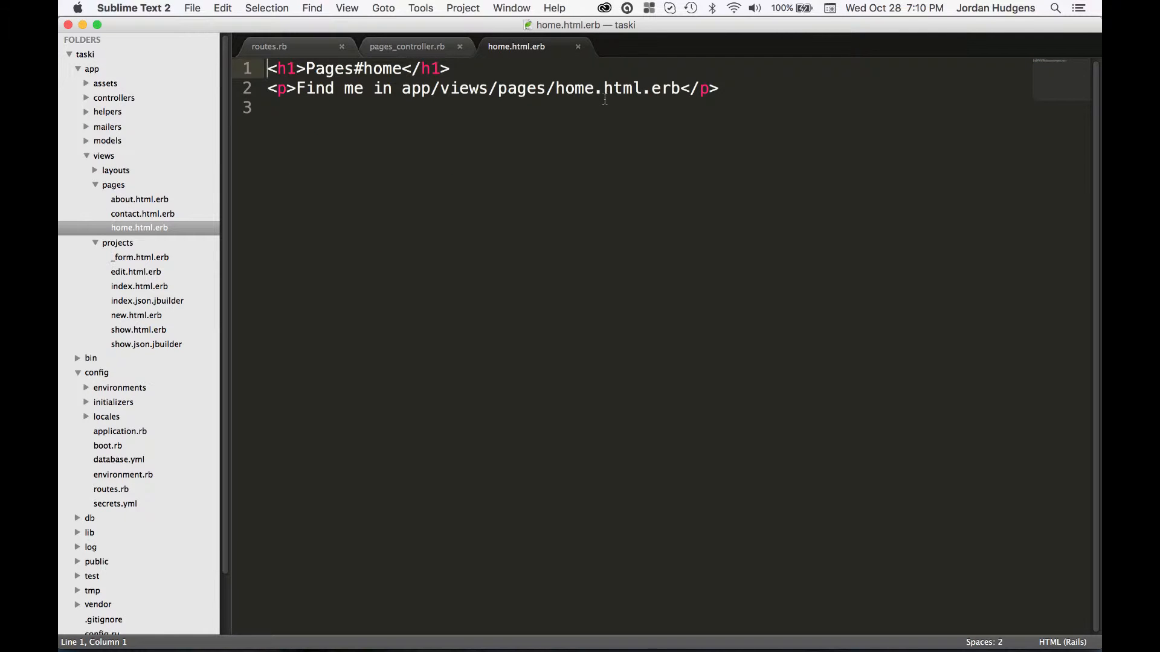
click(401, 67)
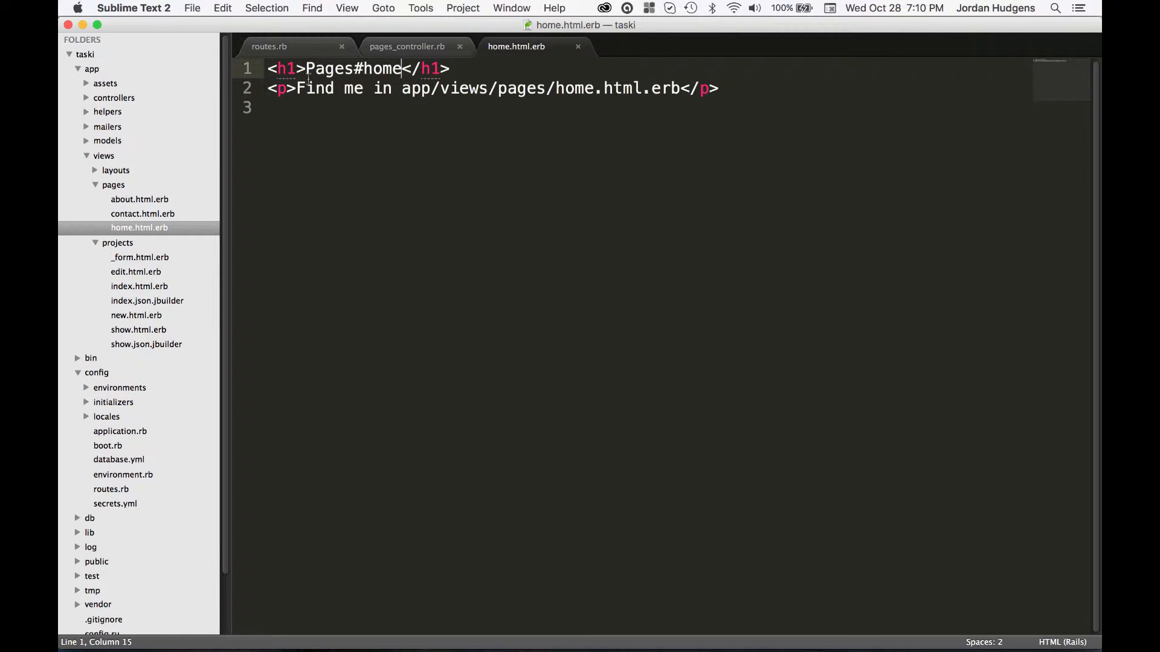
text(Hoe)
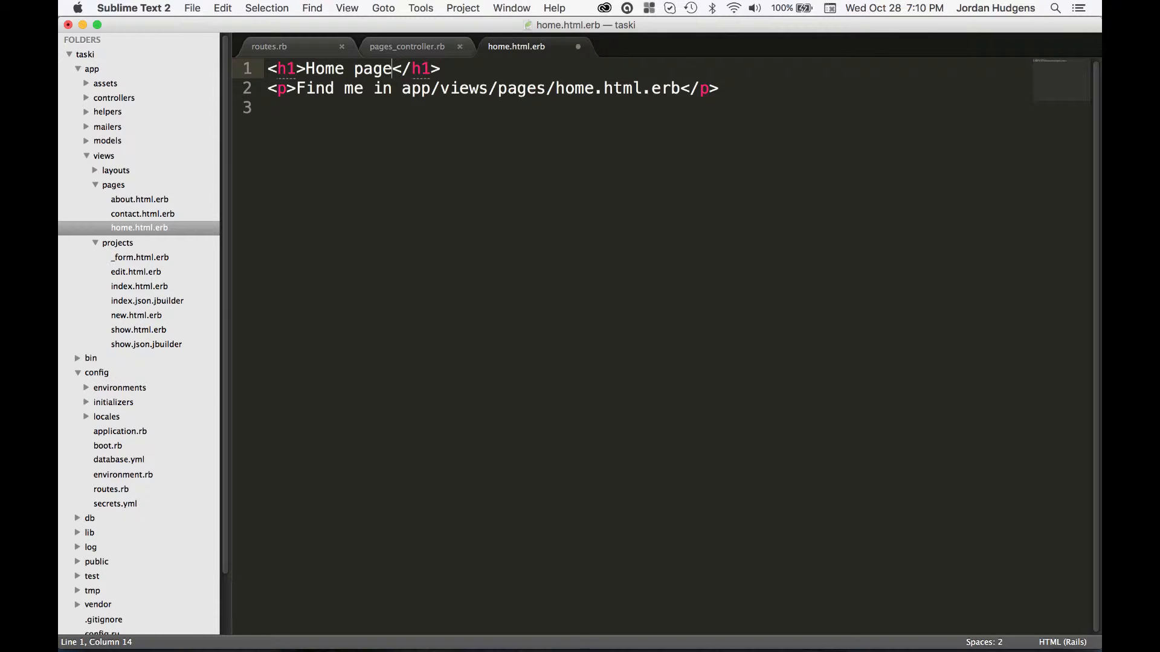
key(enter)
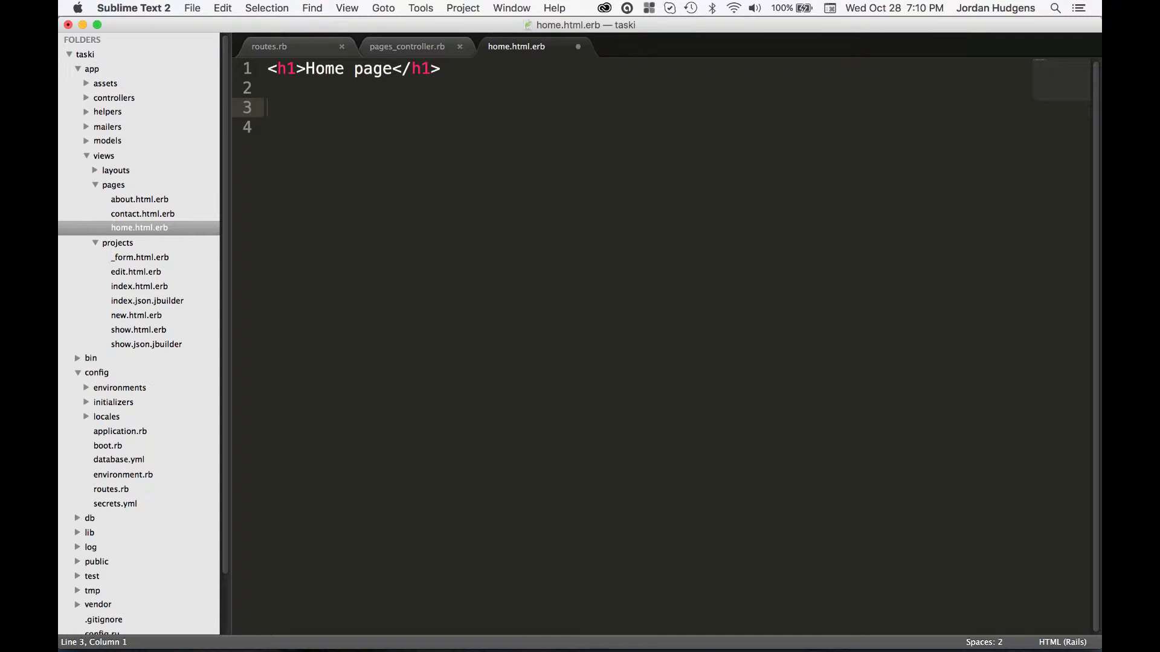
text(<%)
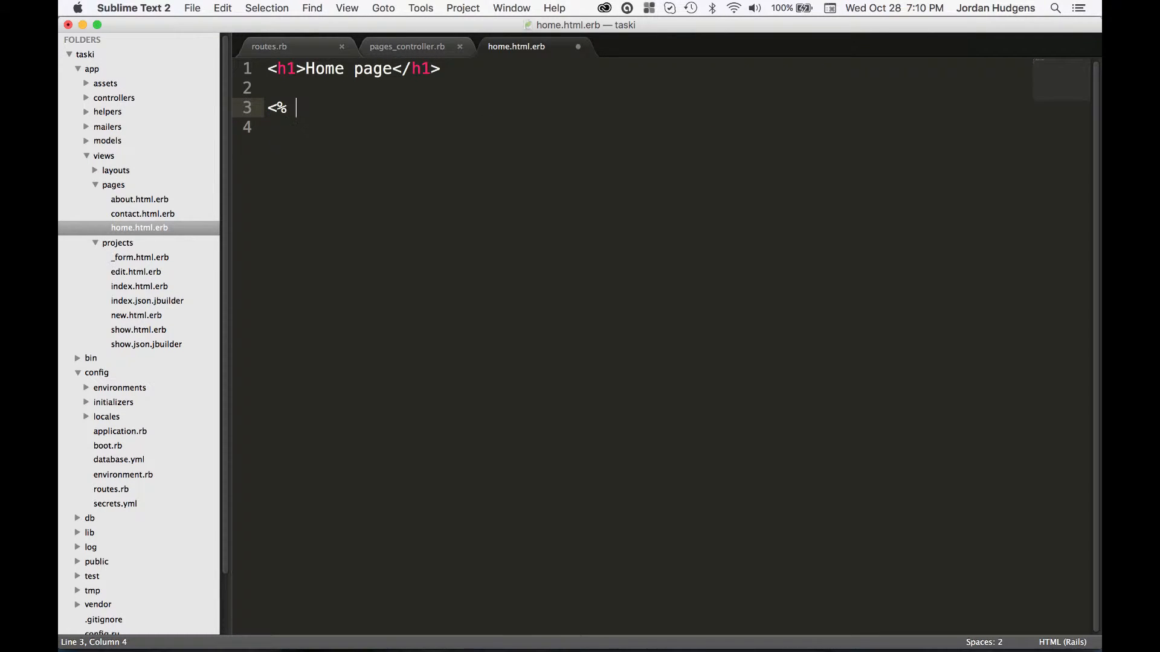
text(@)
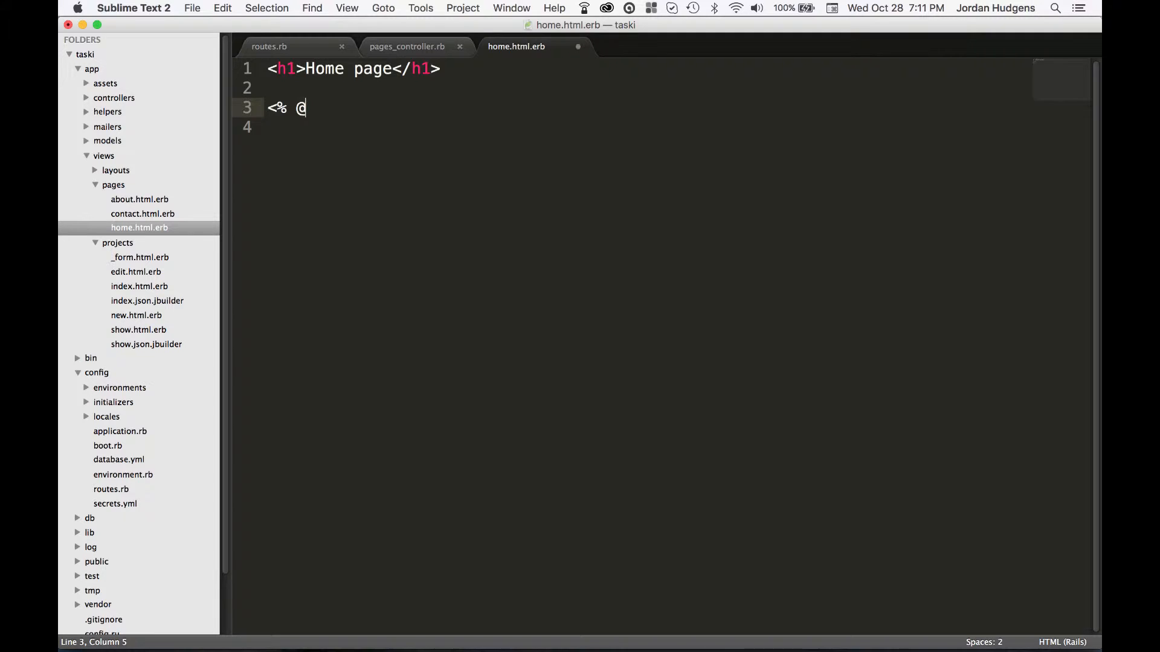
text(projects.each do |p)
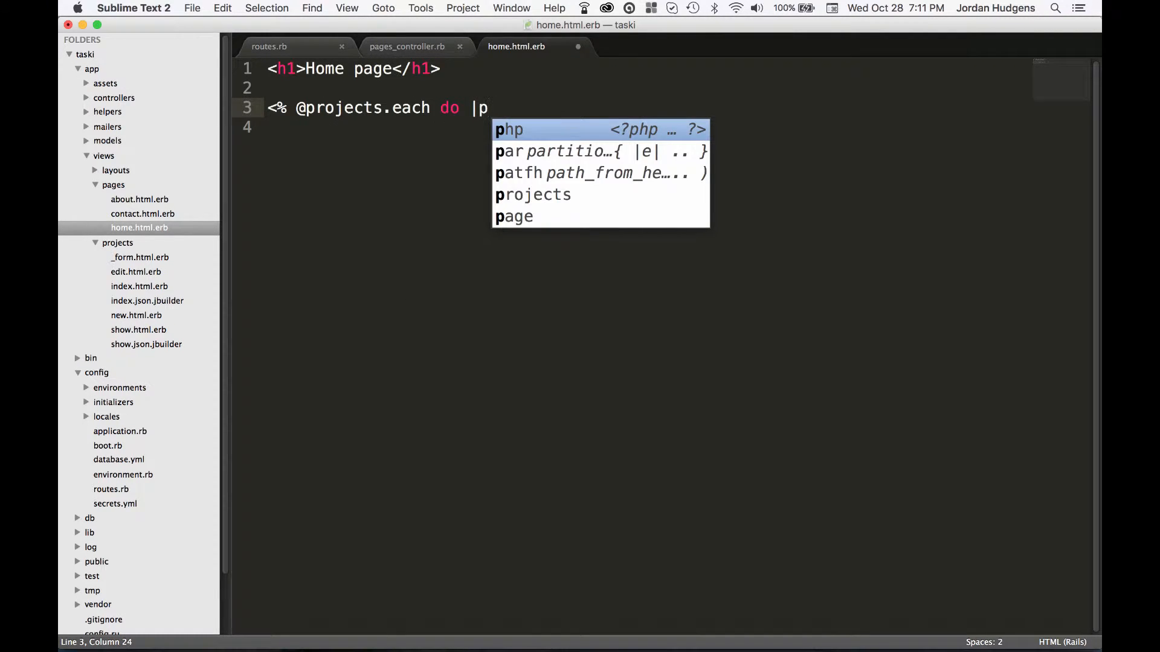
text(roject|)
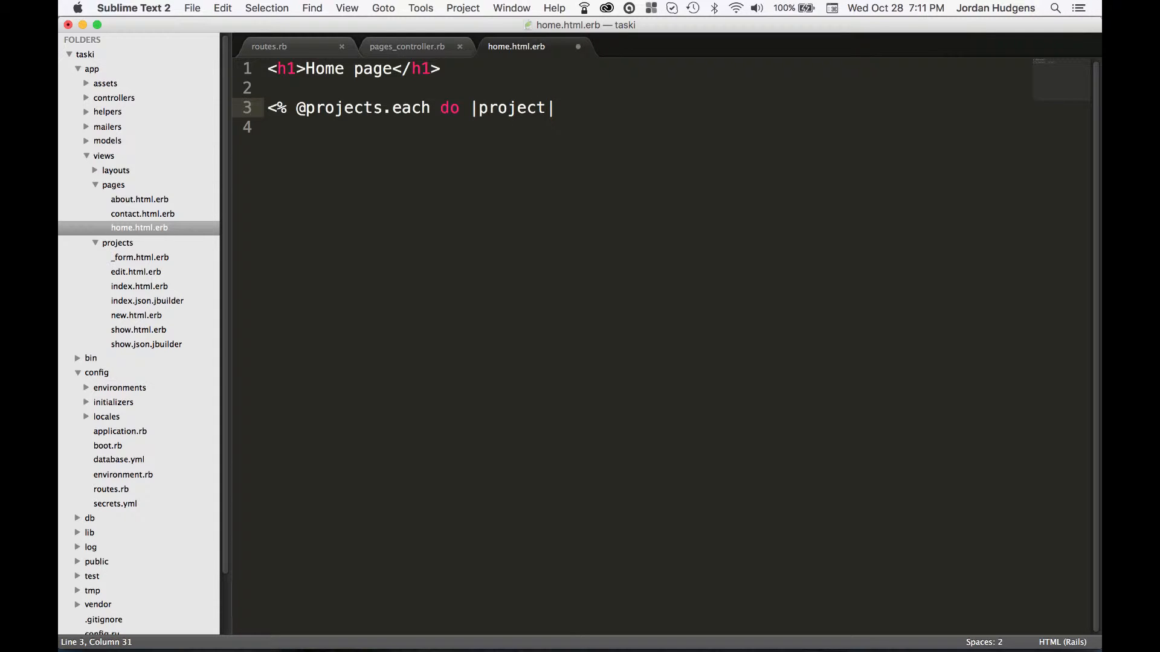
text(%>)
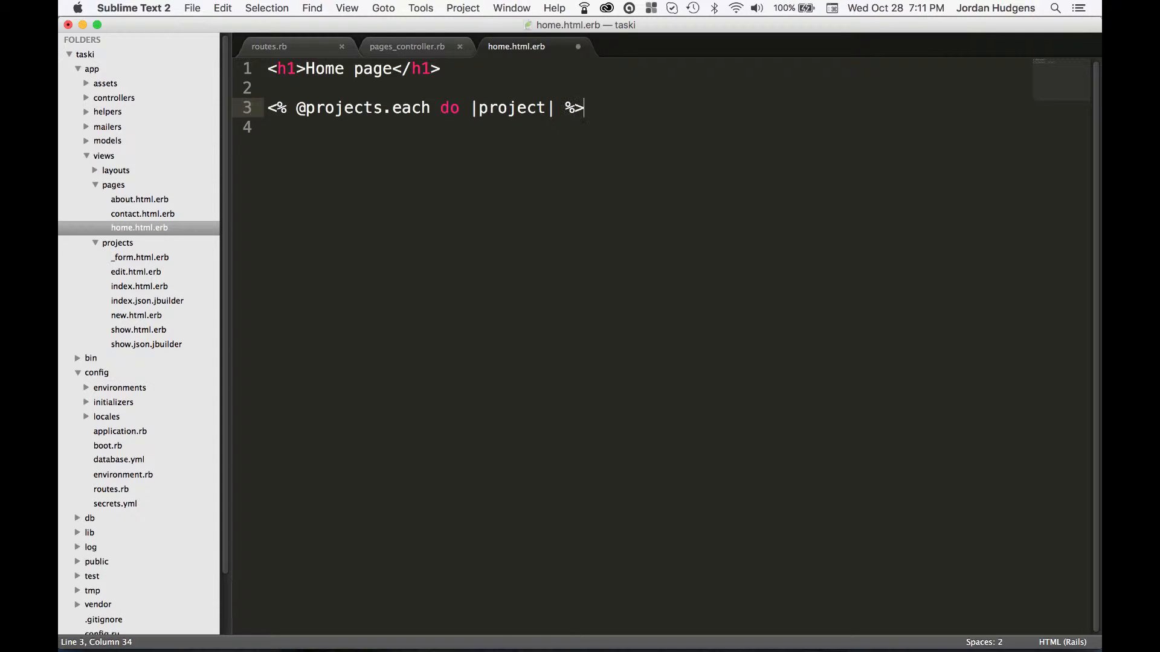
text(<%)
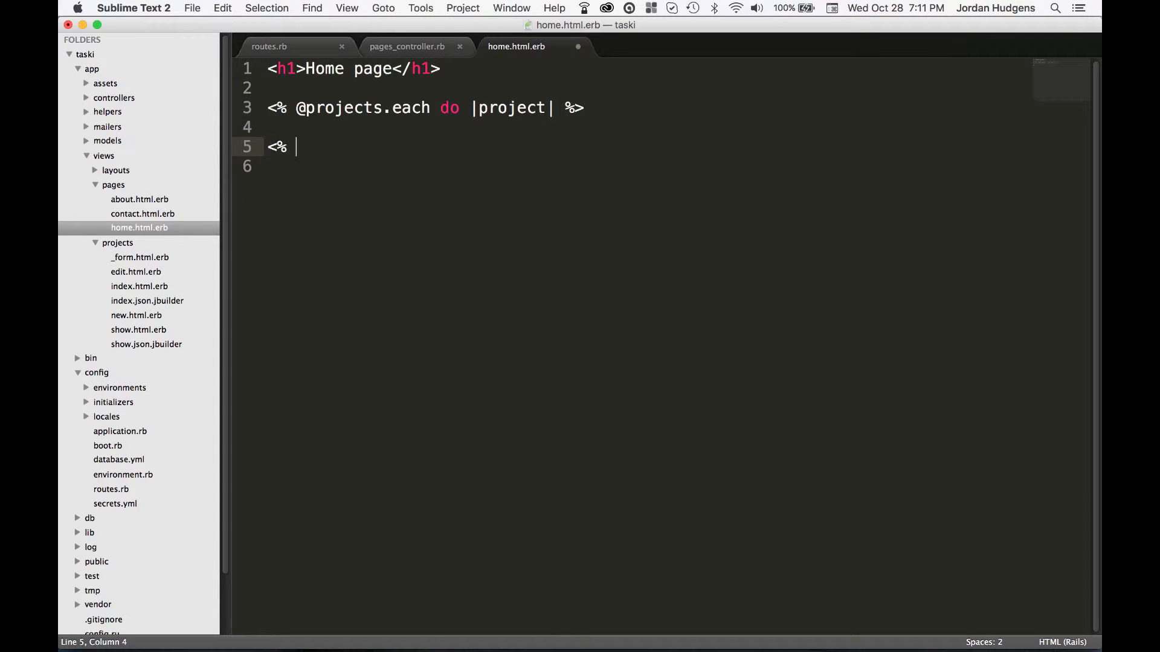
text(end %>)
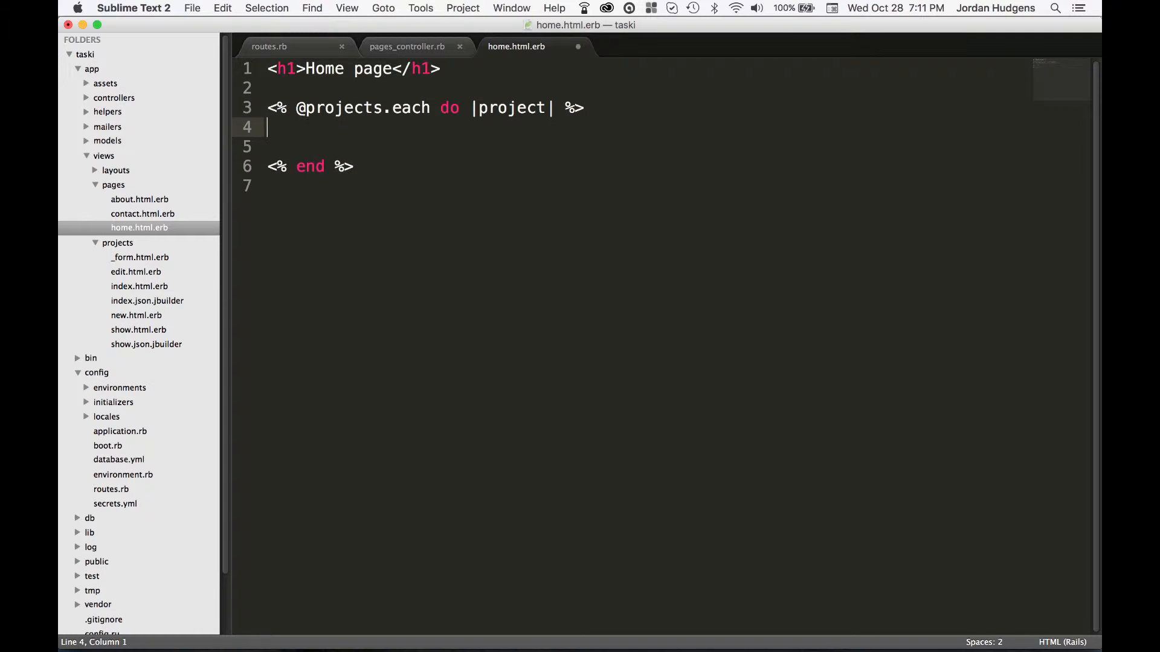
key(enter)
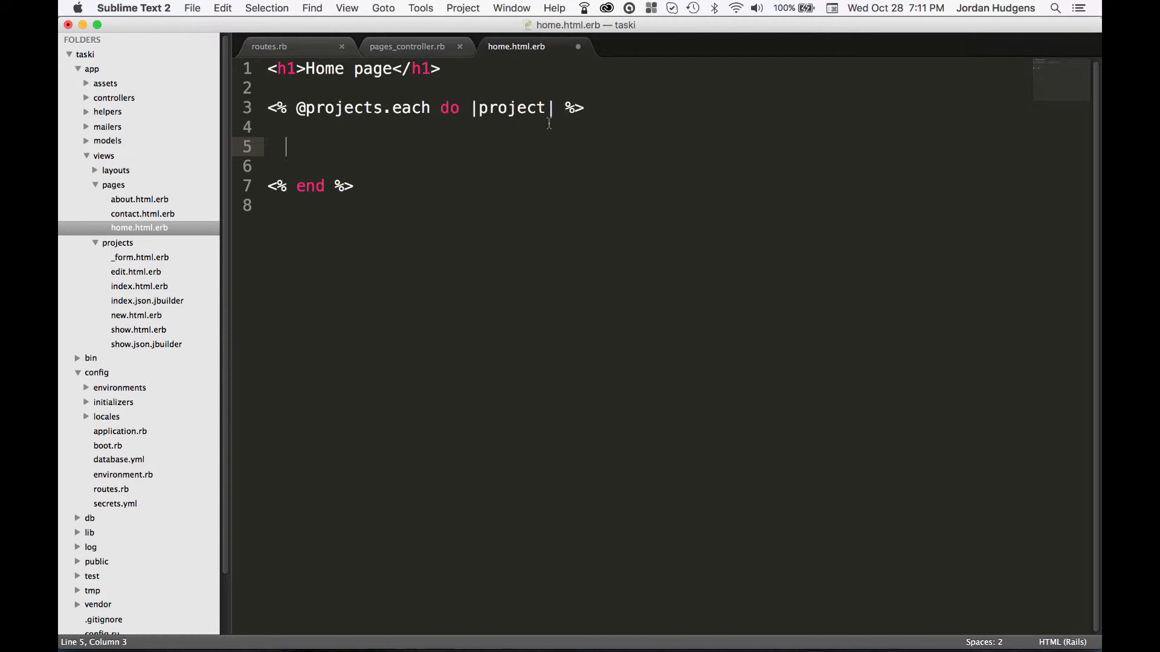
key(cmd+s)
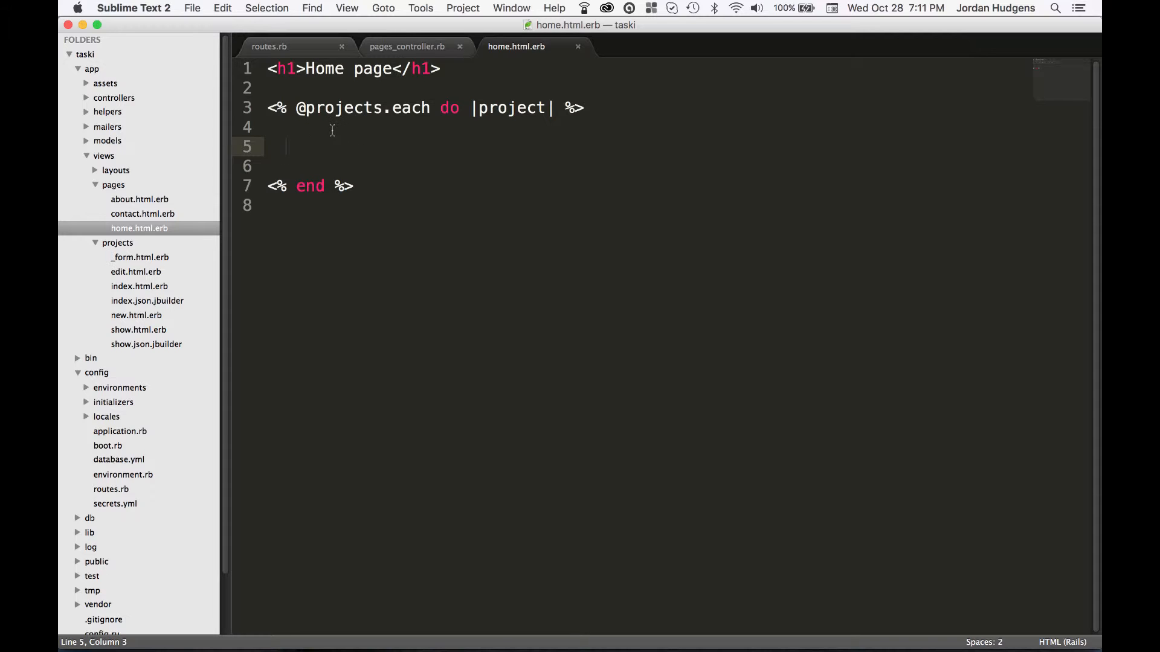
mouse_move(347, 146)
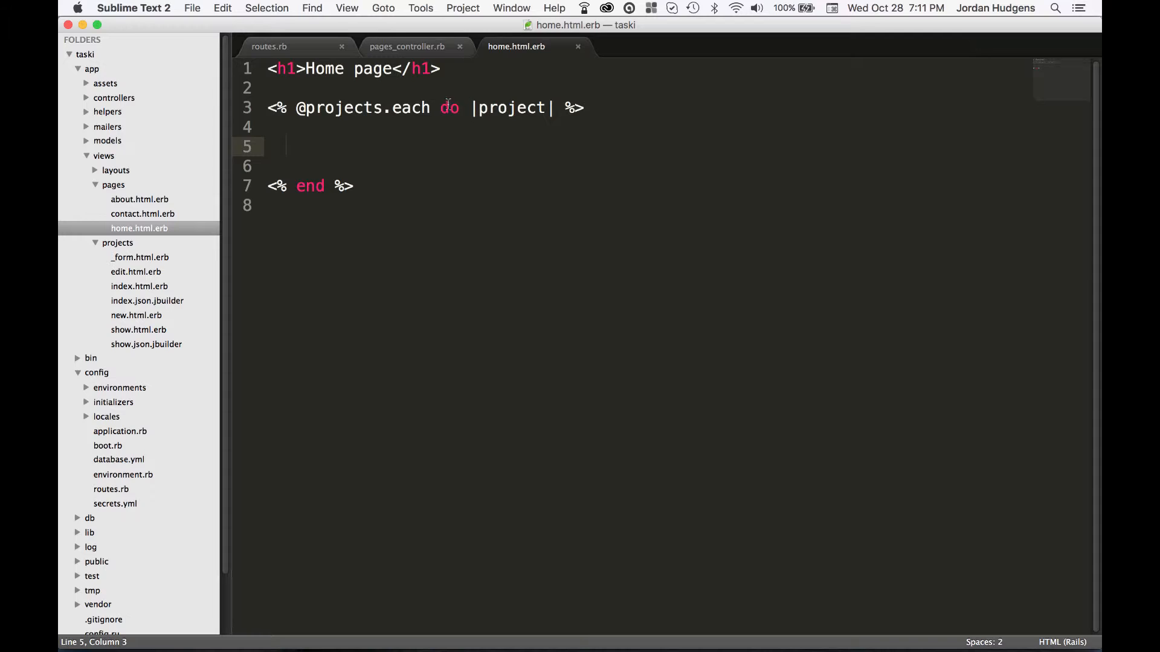
Inside the loop output <%= project.title %> for each project
double_click(407, 107)
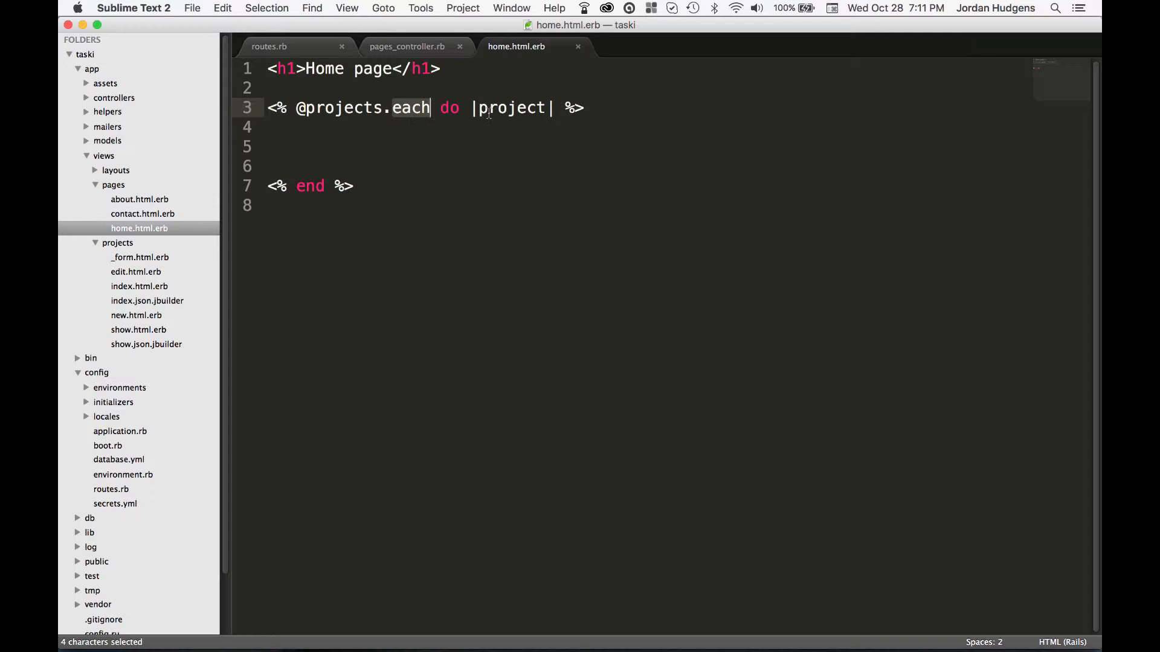
double_click(450, 108)
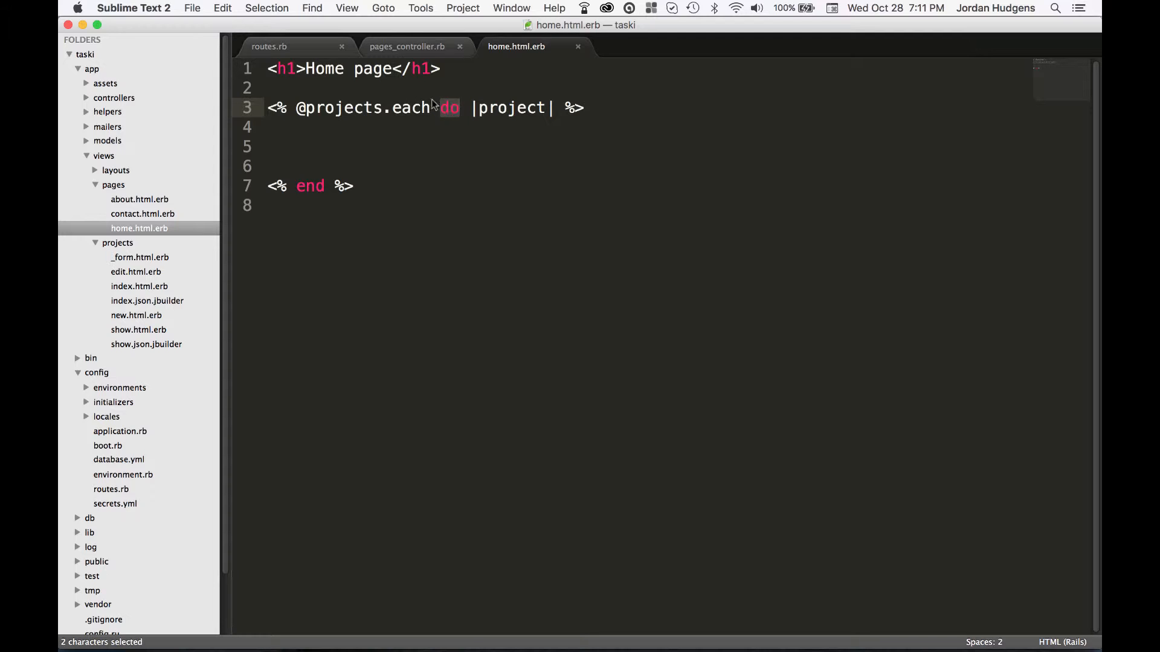
click(512, 108)
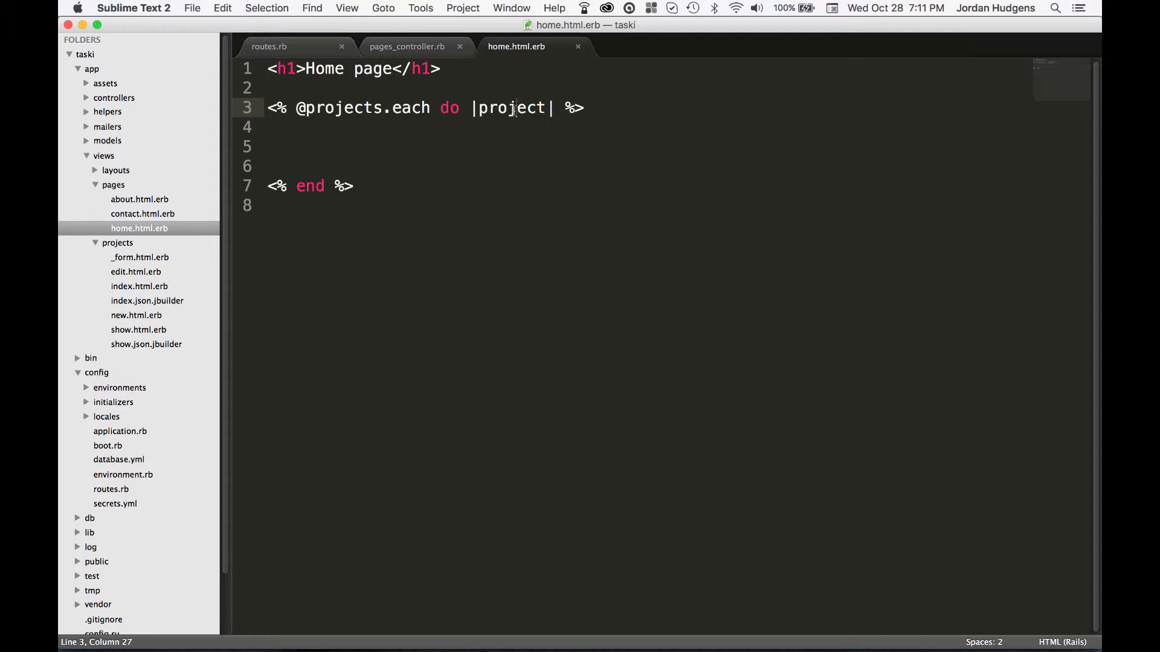
double_click(508, 107)
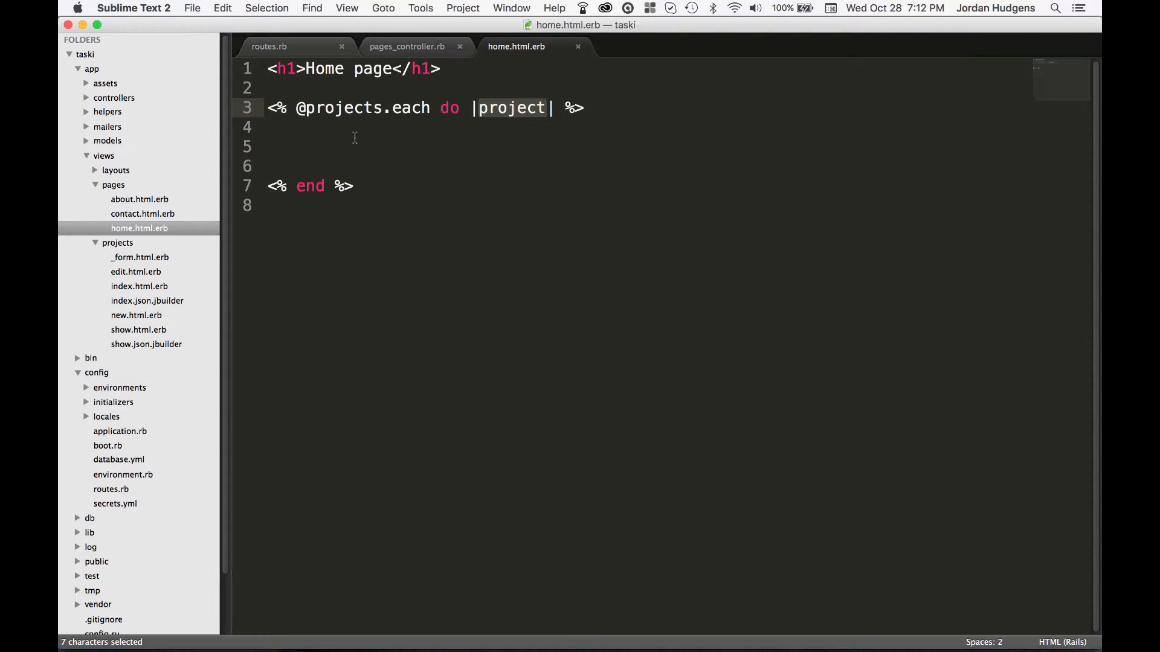
mouse_move(318, 140)
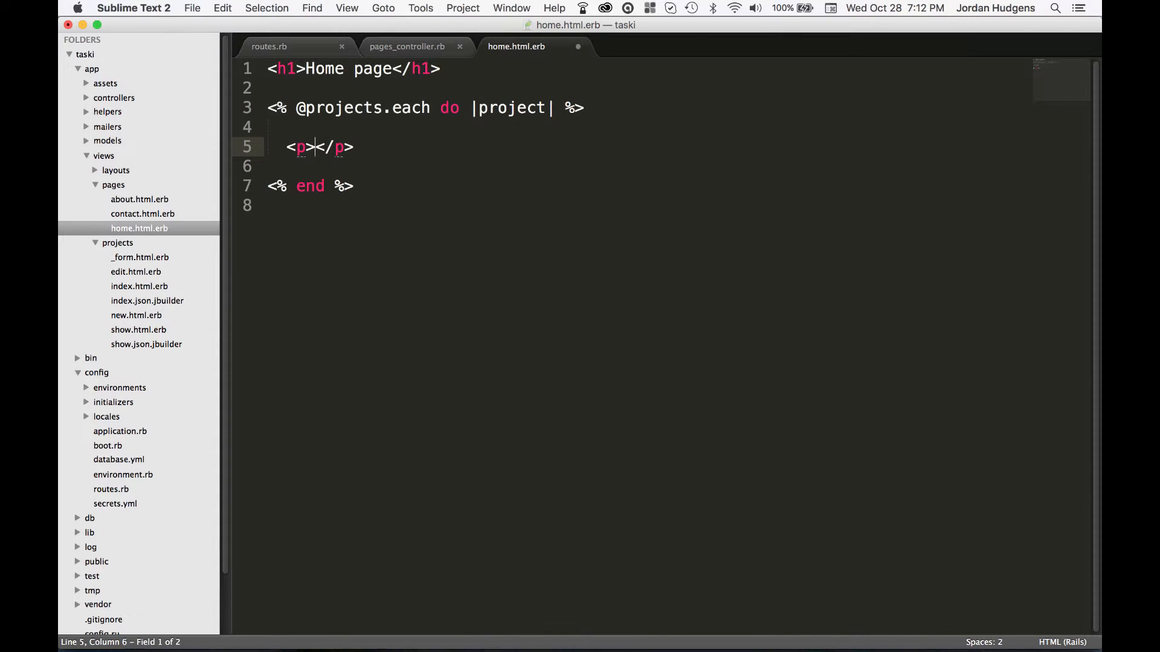
text(<%= <)
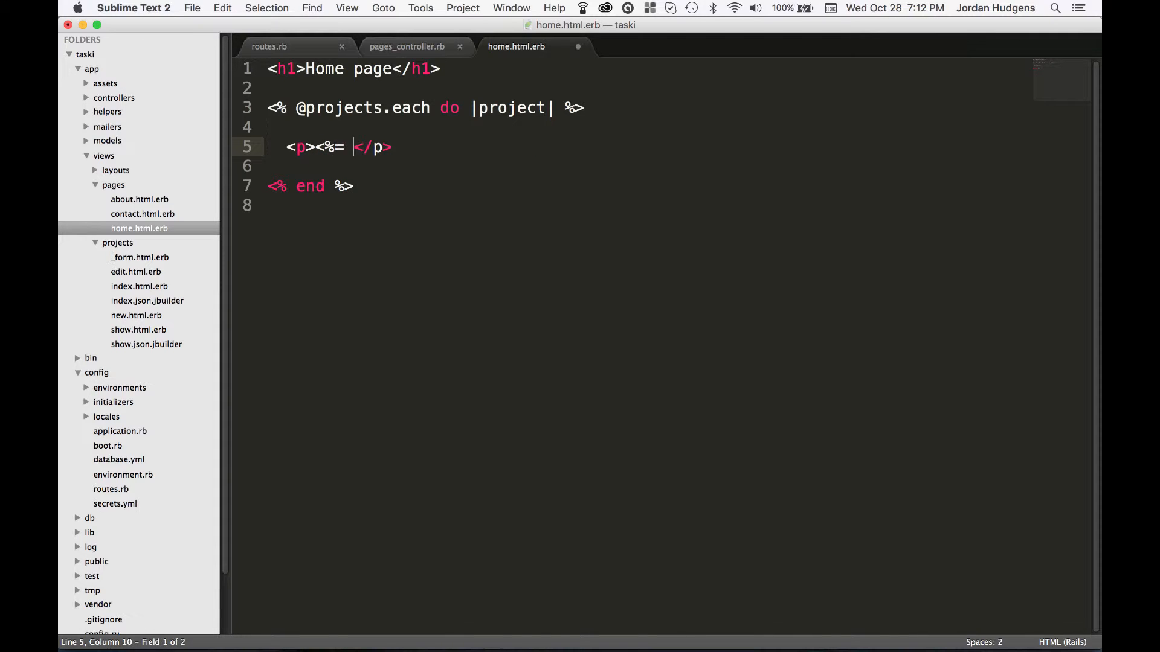
text(proje)
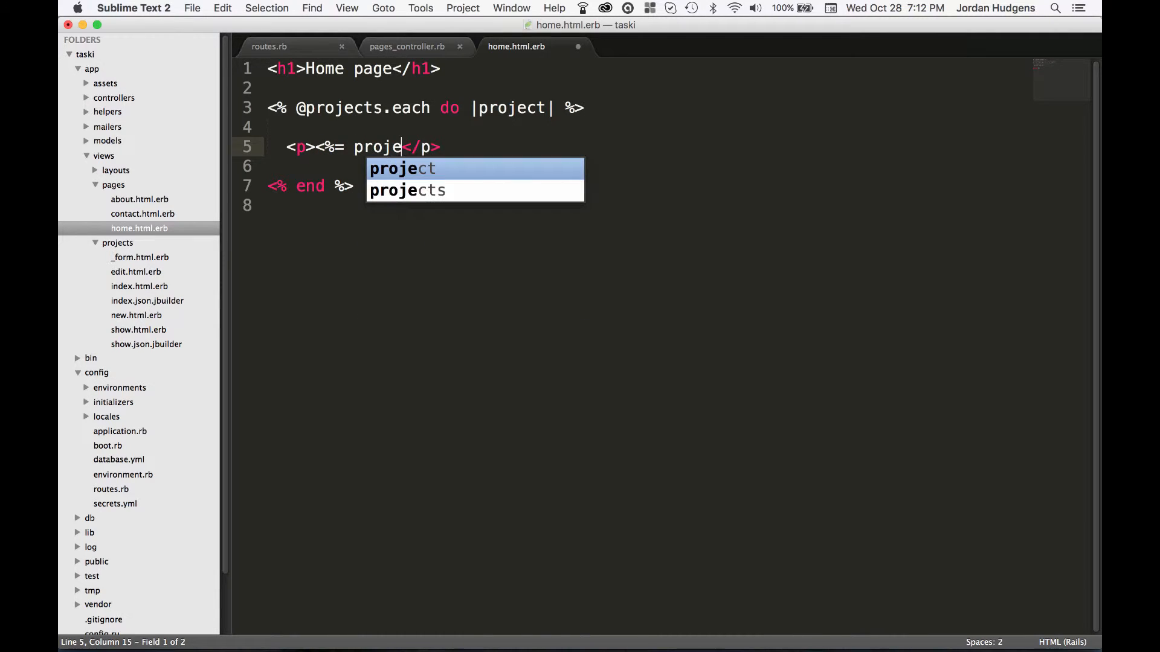
text(ct.title)
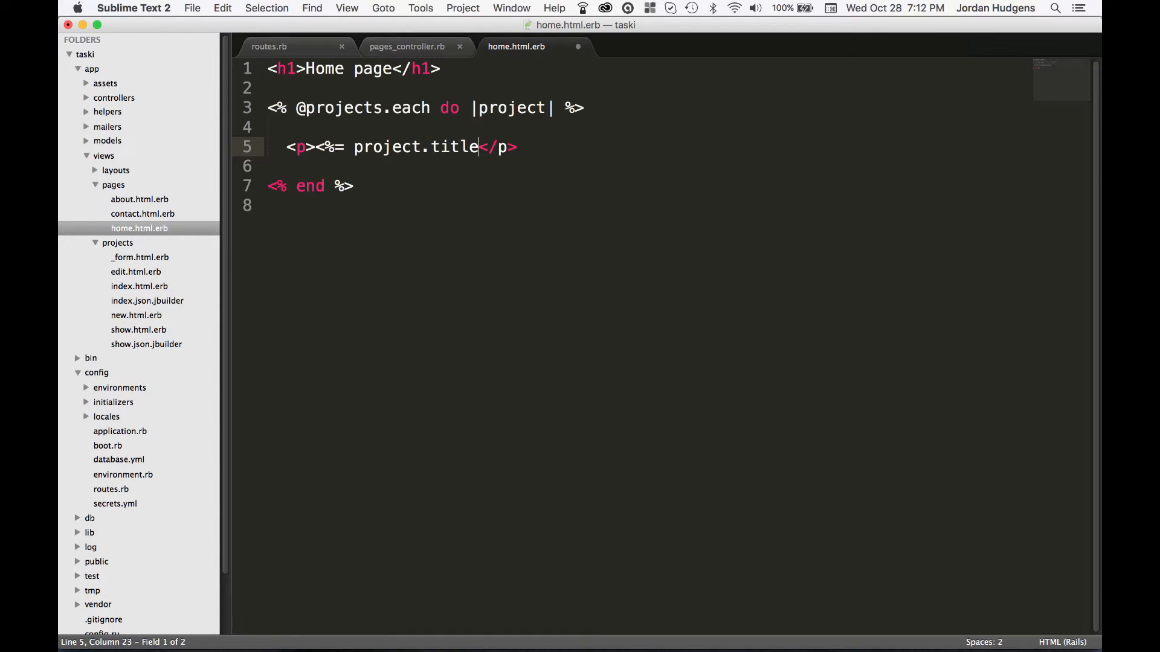
text(%>)
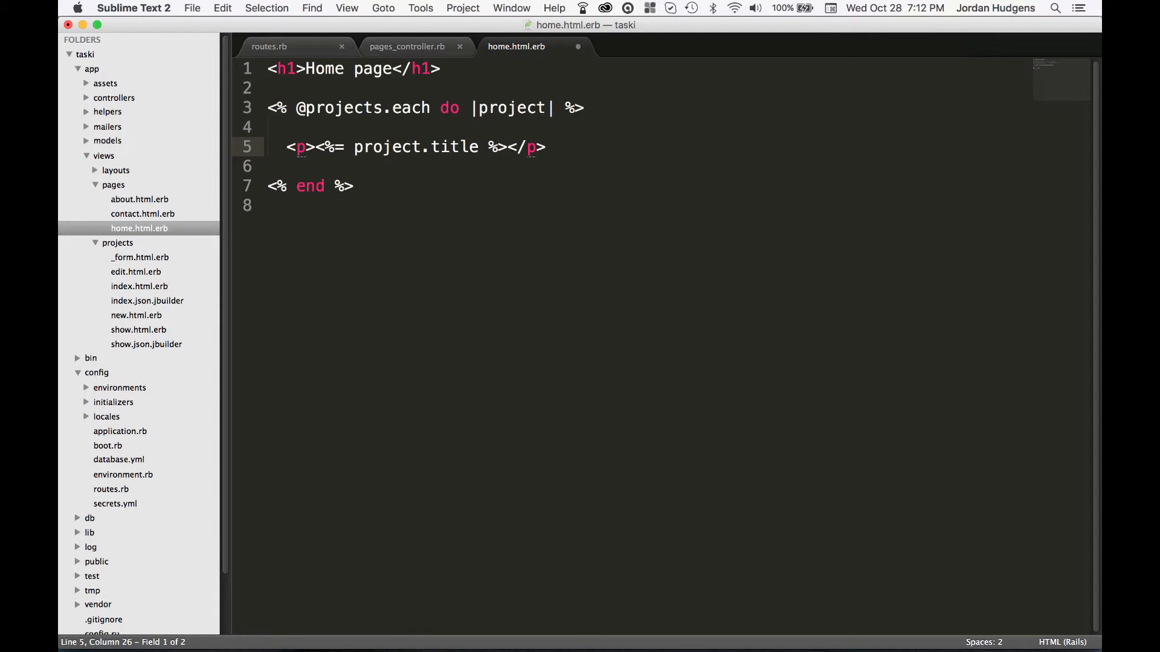
Wrap the title in <strong></strong> tags and save the template
text(strong)
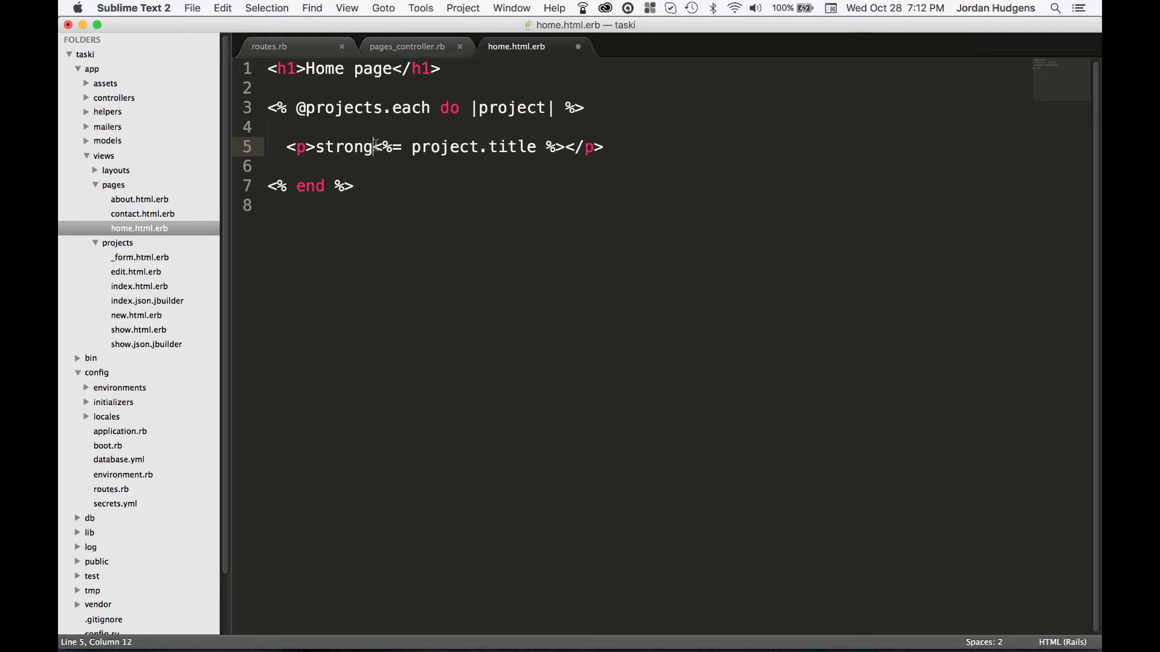
key(backspace)
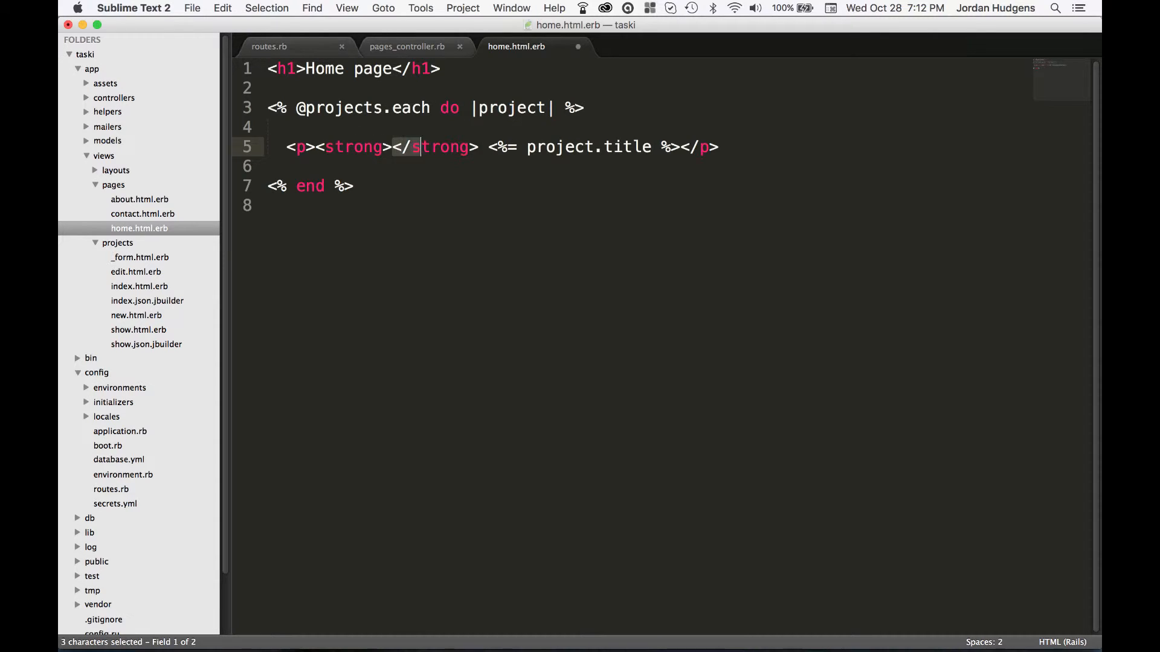
key(cmd+x)
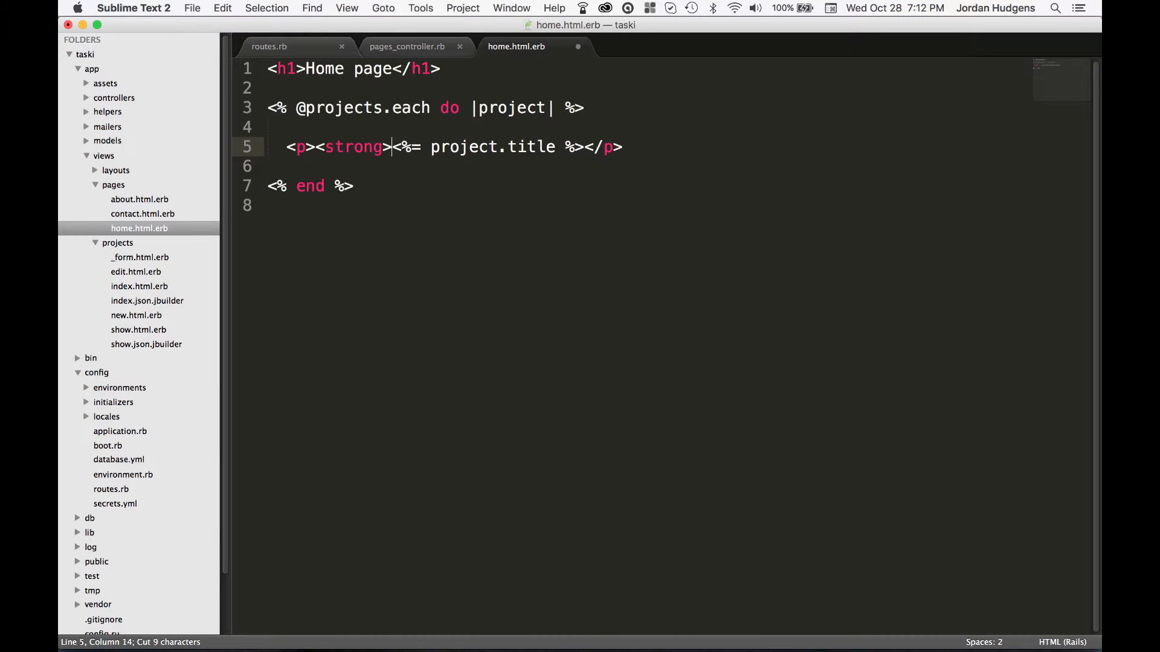
text(</strong></)
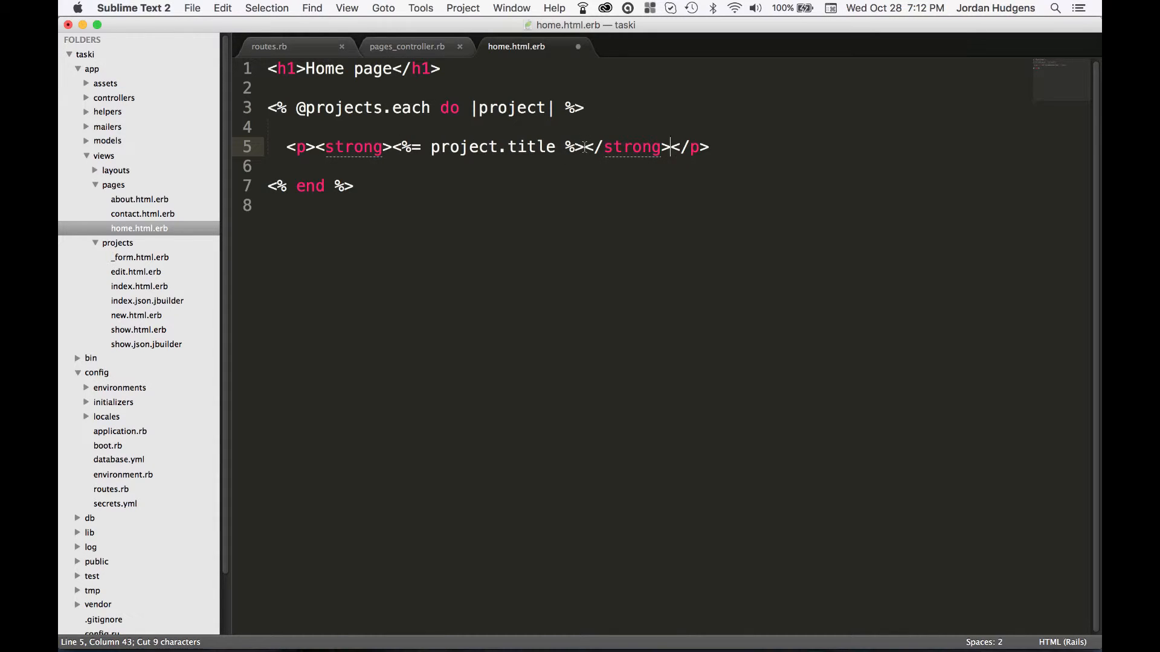
key(cmd+s)
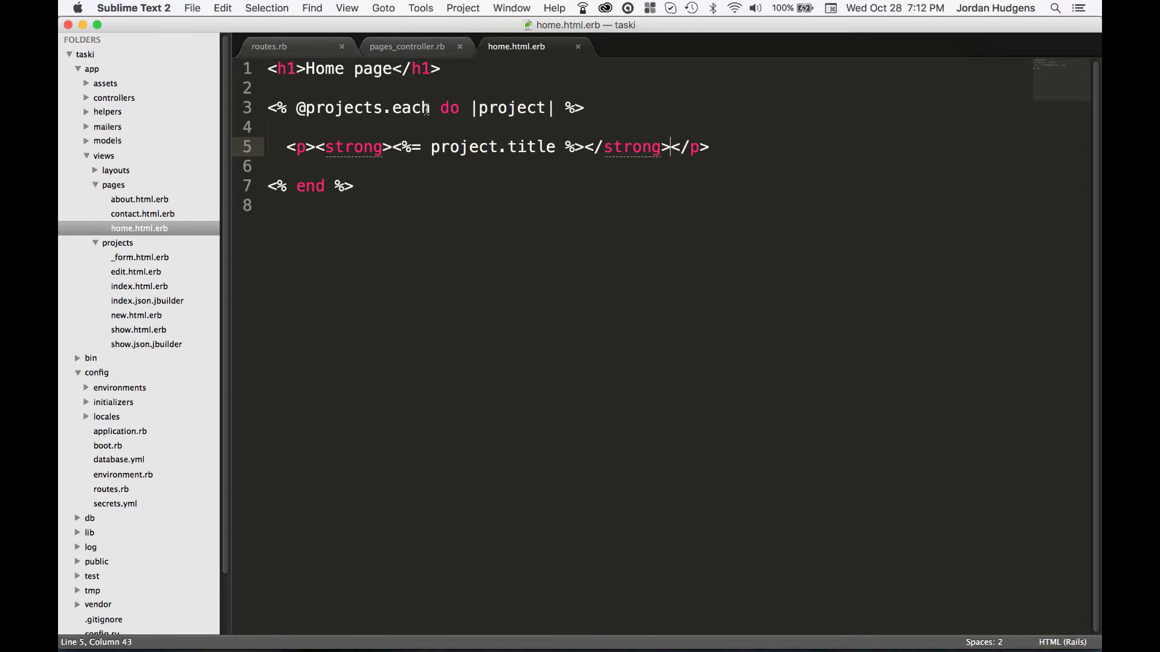
double_click(511, 108)
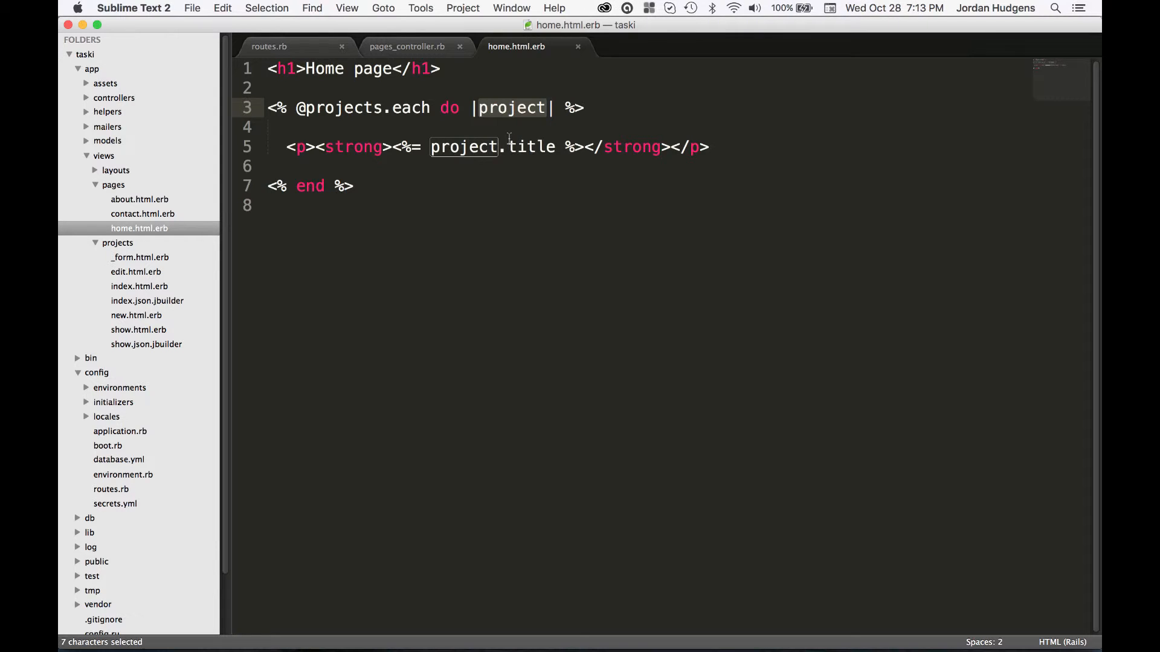
mouse_move(523, 113)
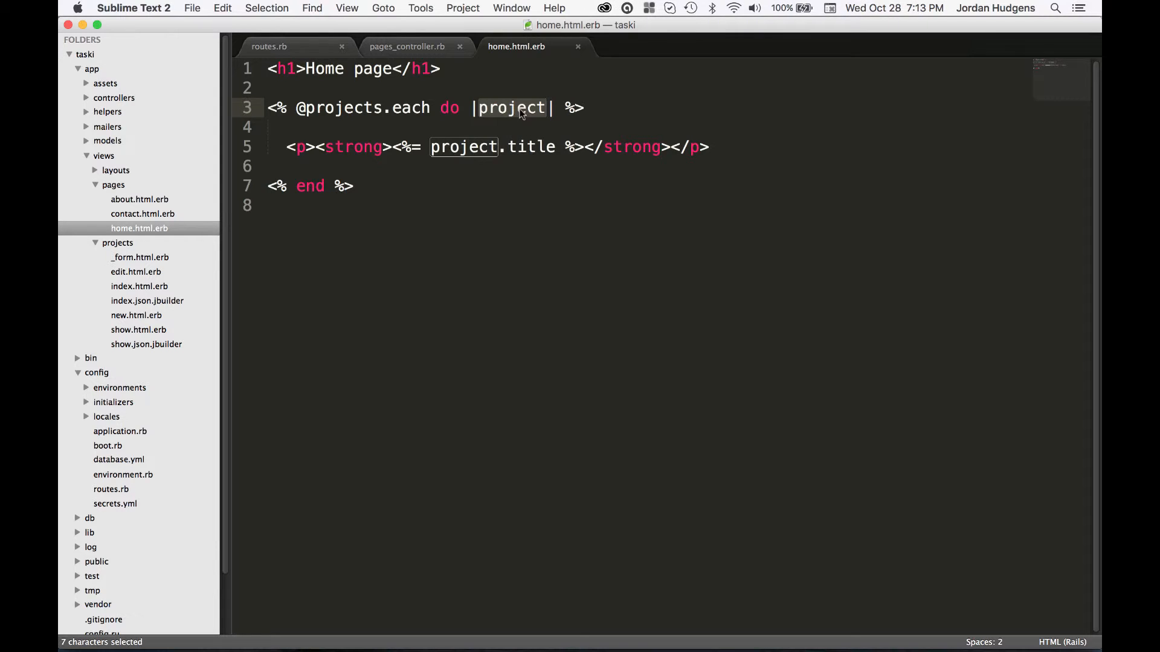
click(520, 108)
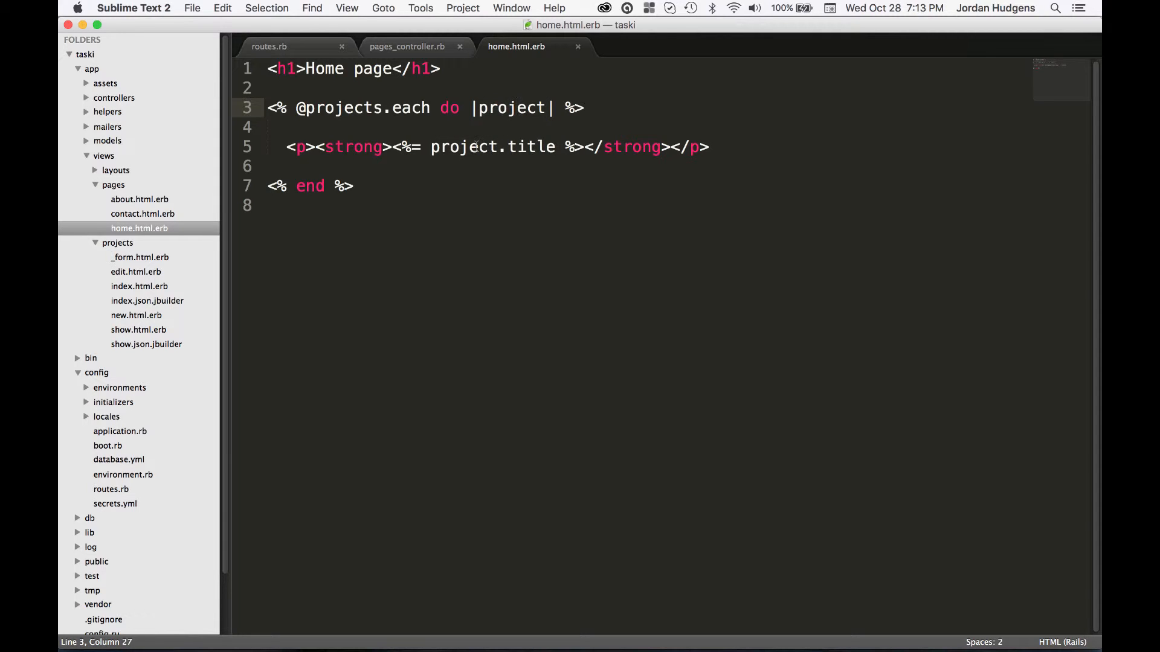
click(479, 146)
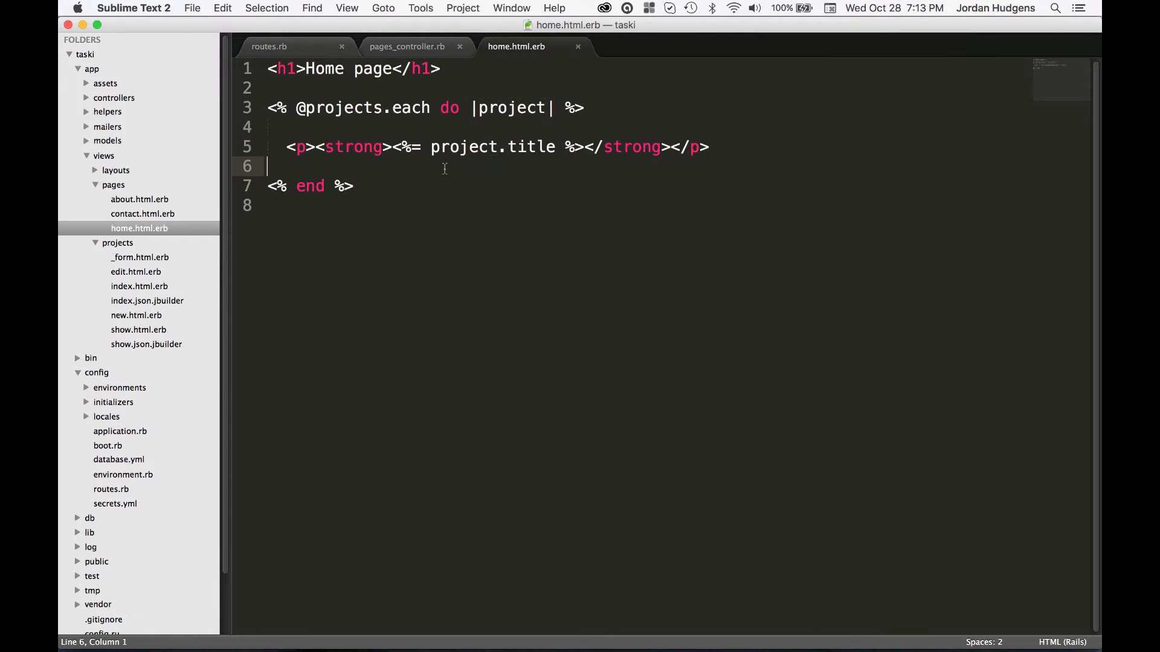
Preview localhost:3000 in Chrome showing every project title in bold
key(cmd+tab)
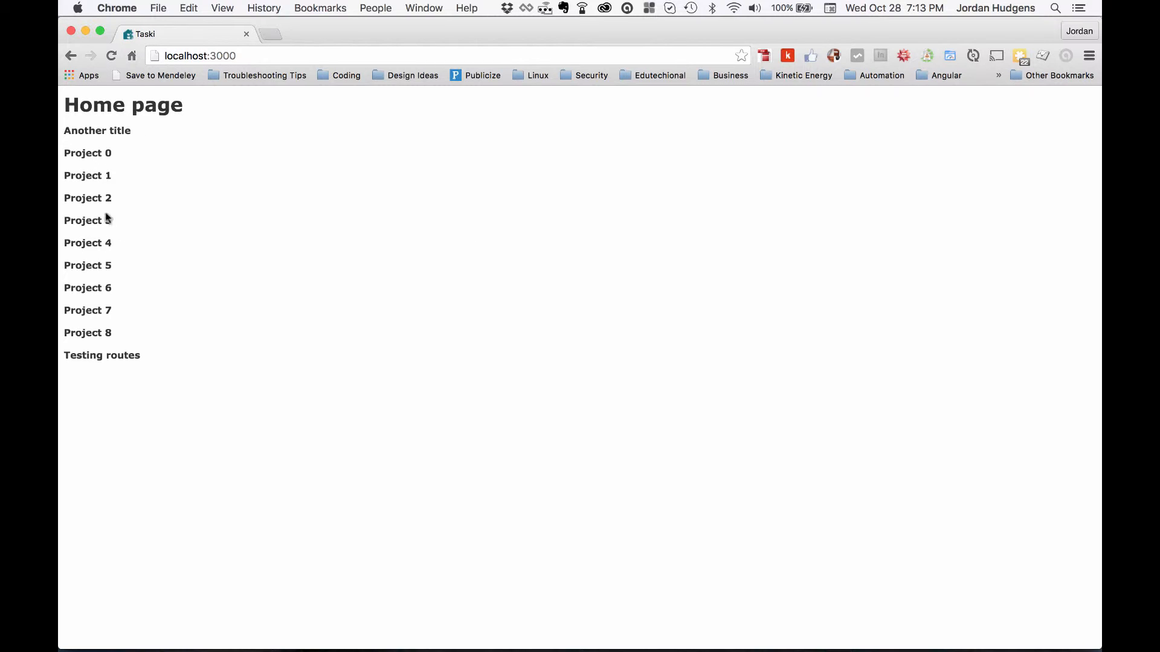
mouse_move(94, 142)
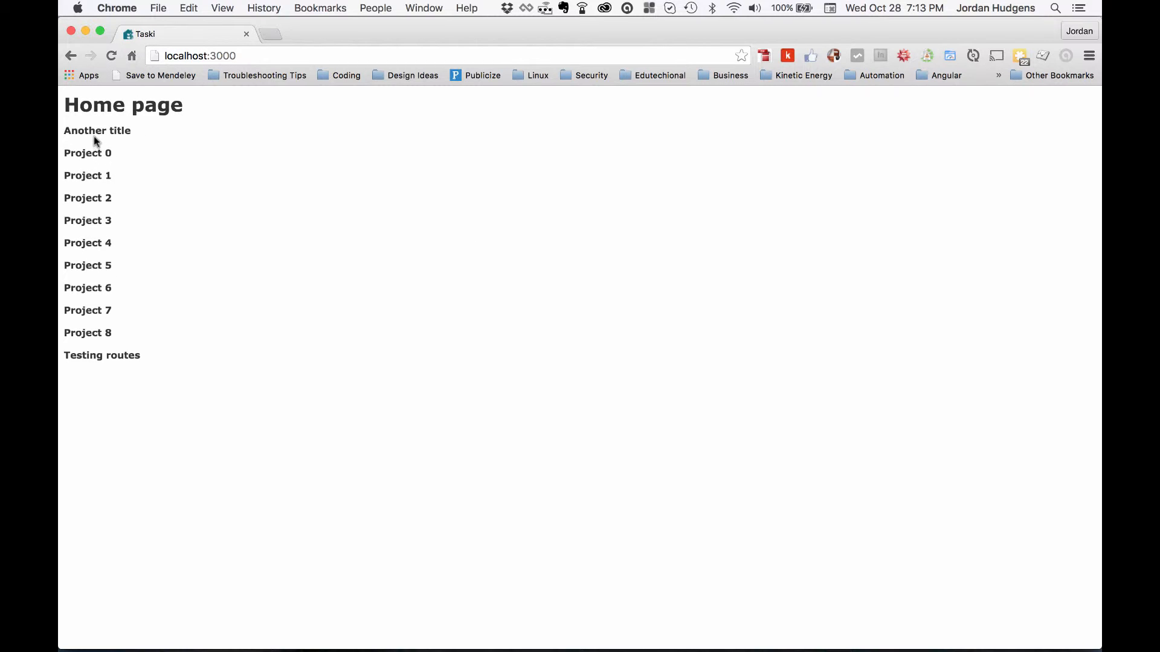
mouse_move(102, 156)
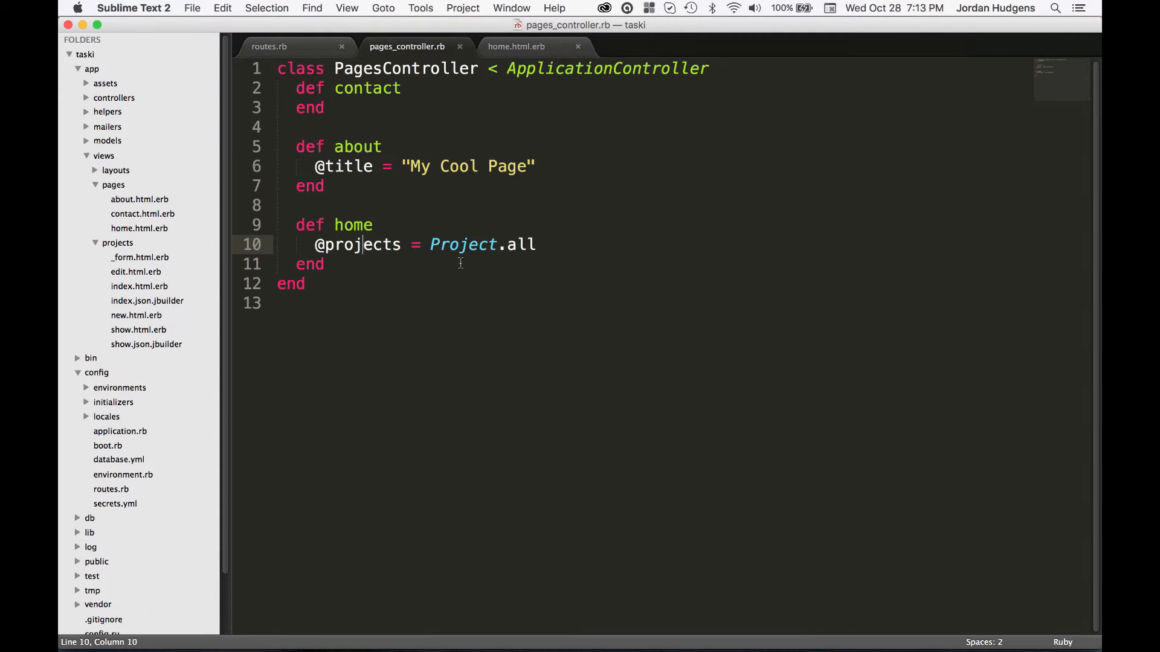
click(516, 46)
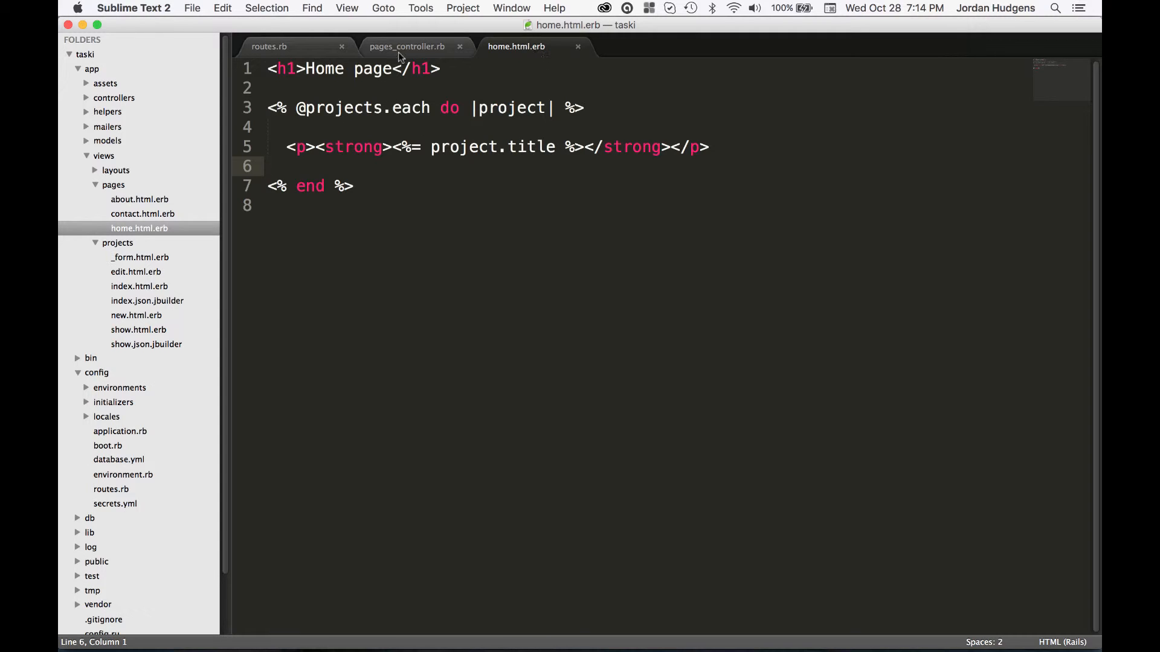
mouse_move(406, 46)
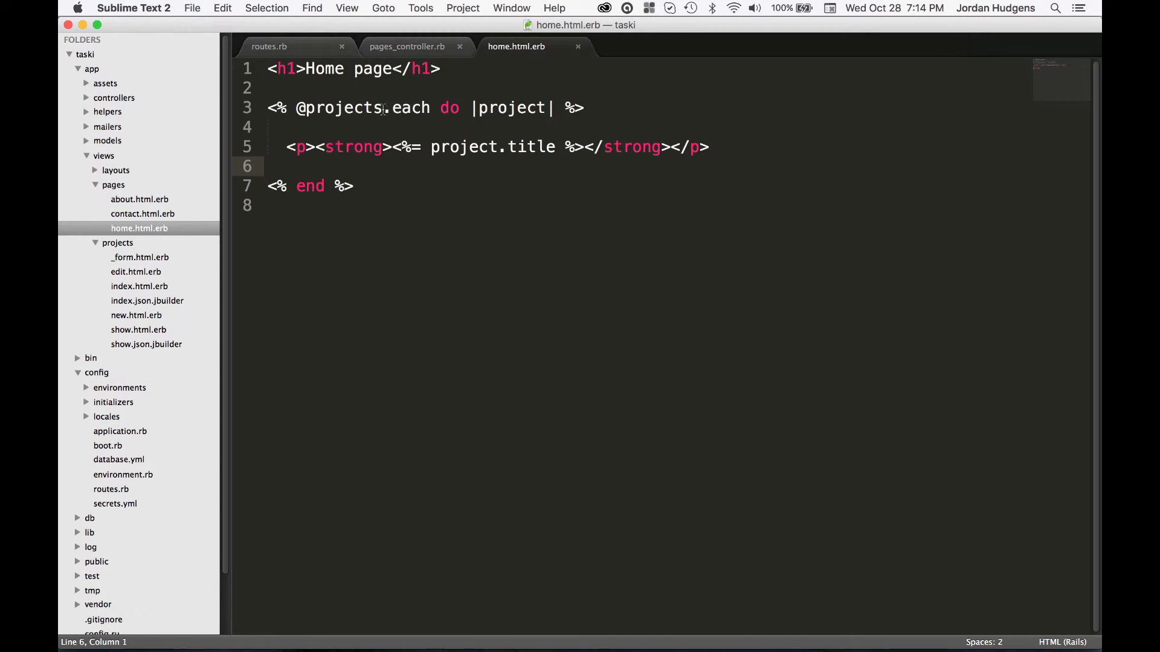
double_click(341, 108)
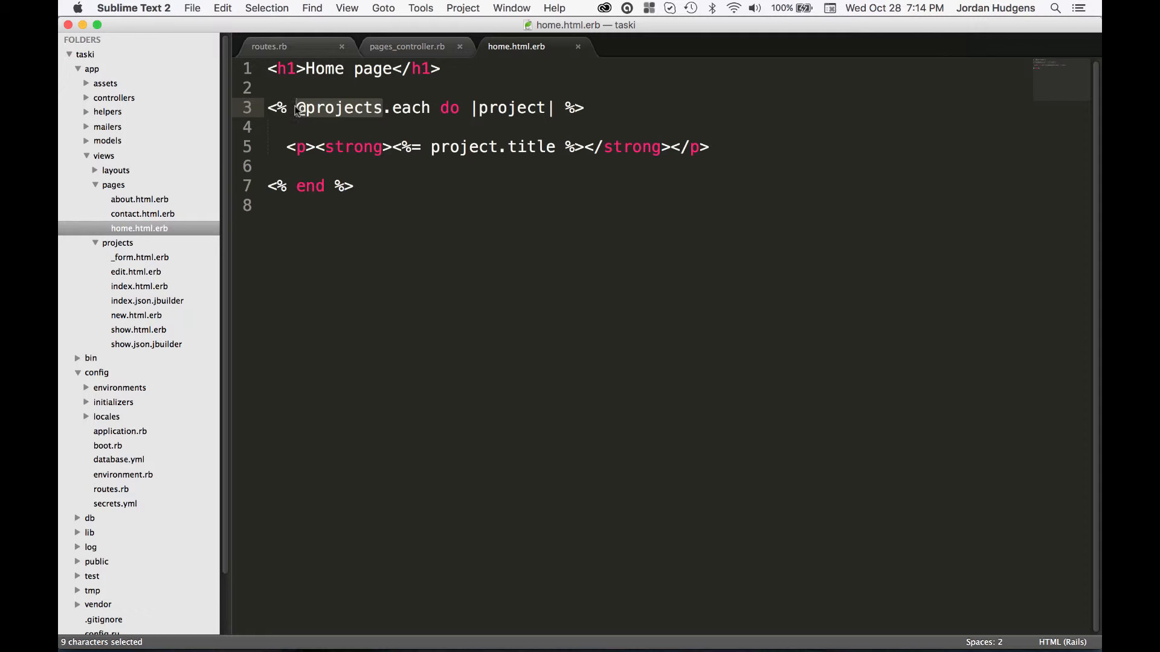
text(Project.)
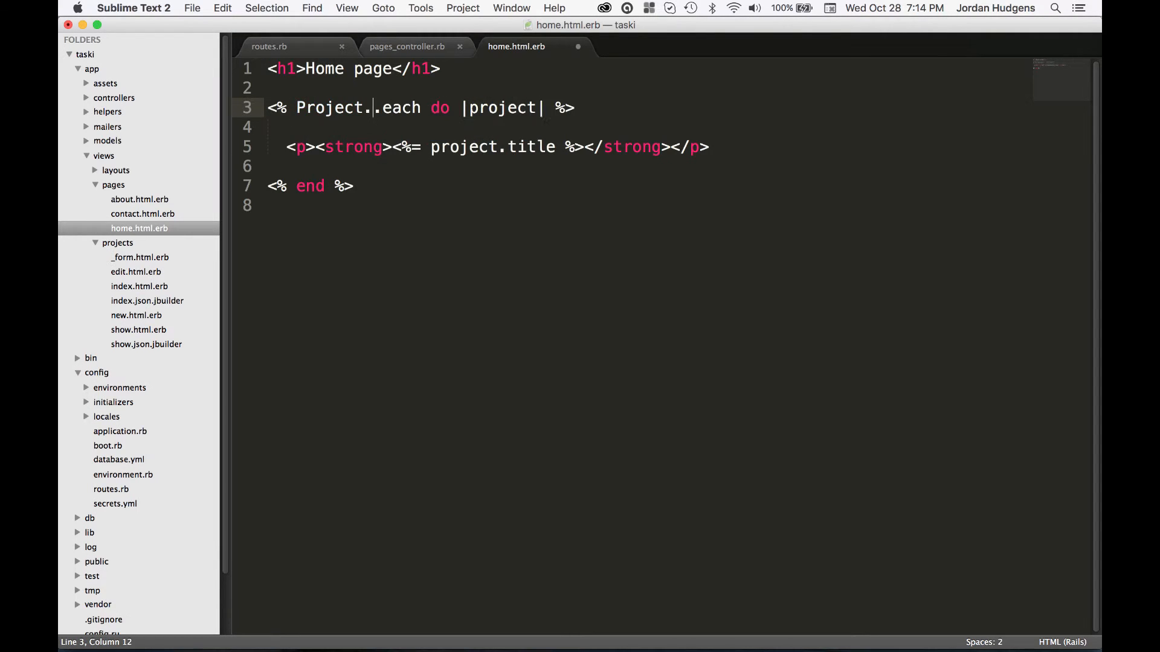
text(all)
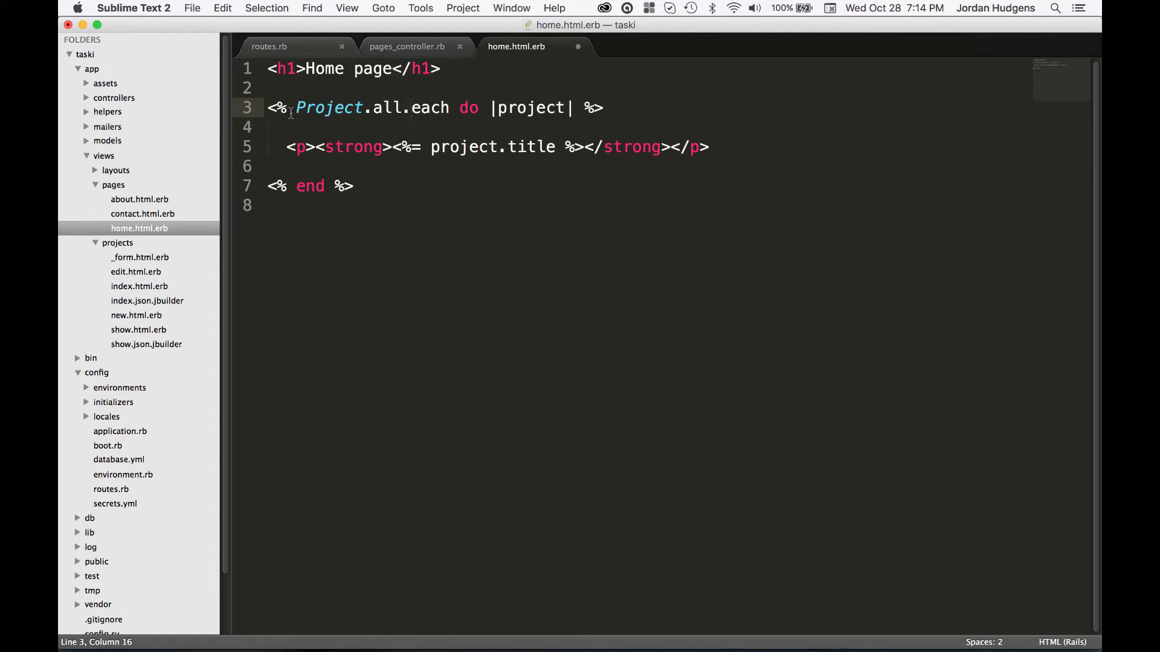
drag(295, 108, 413, 107)
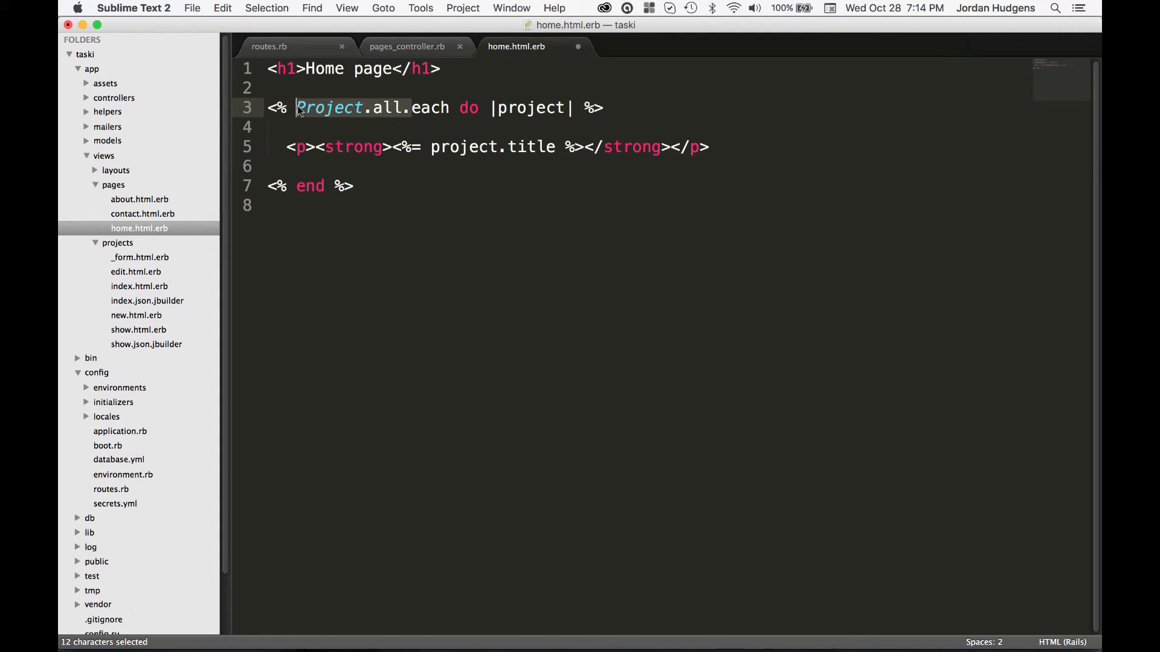
text(@each)
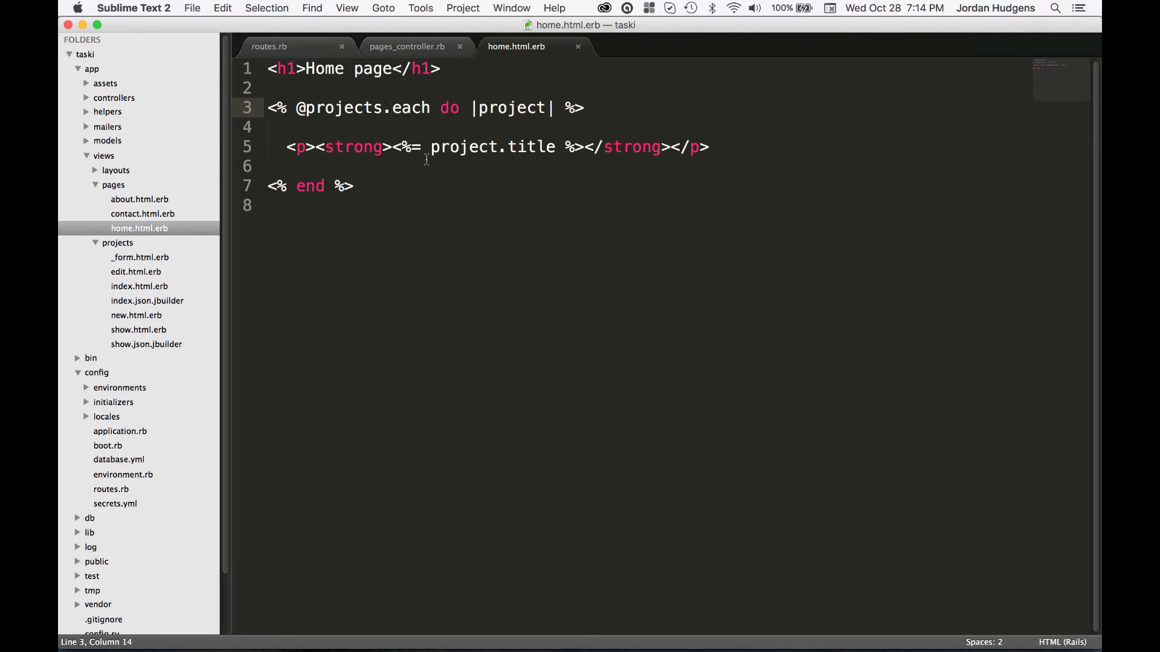
click(406, 46)
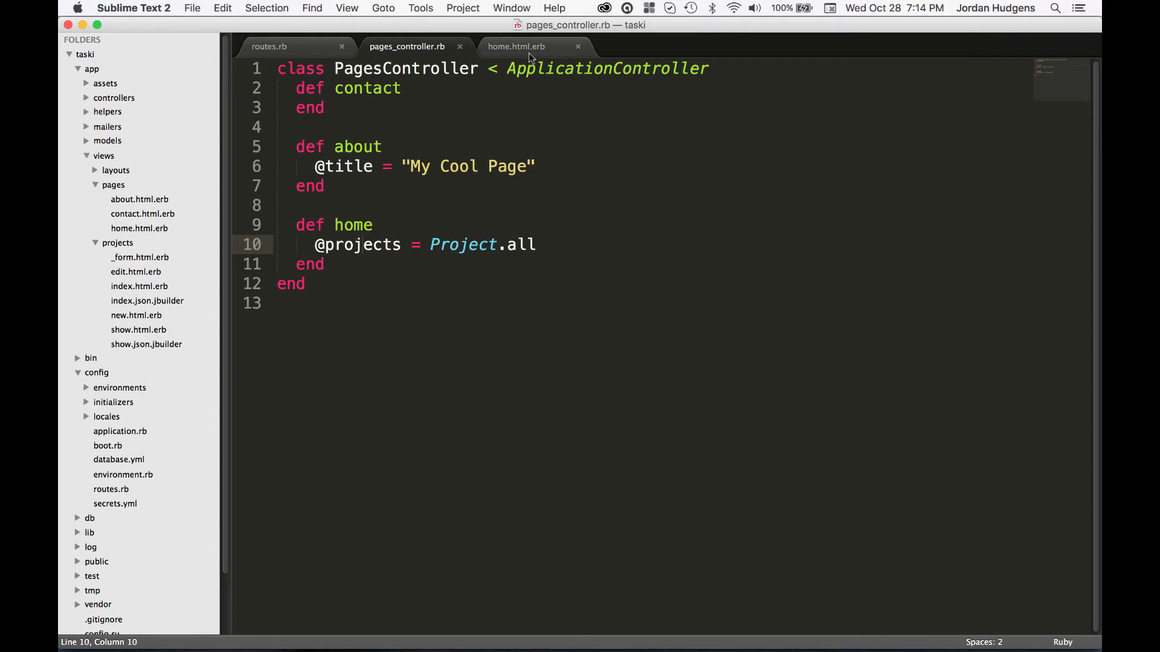
click(516, 46)
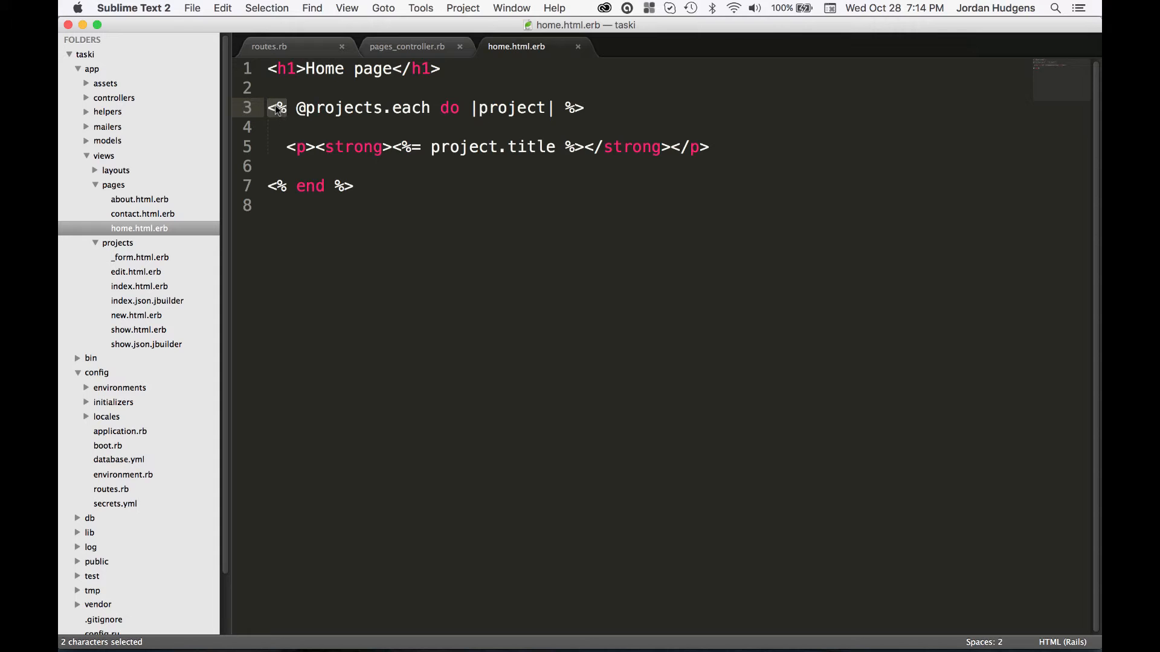
click(291, 108)
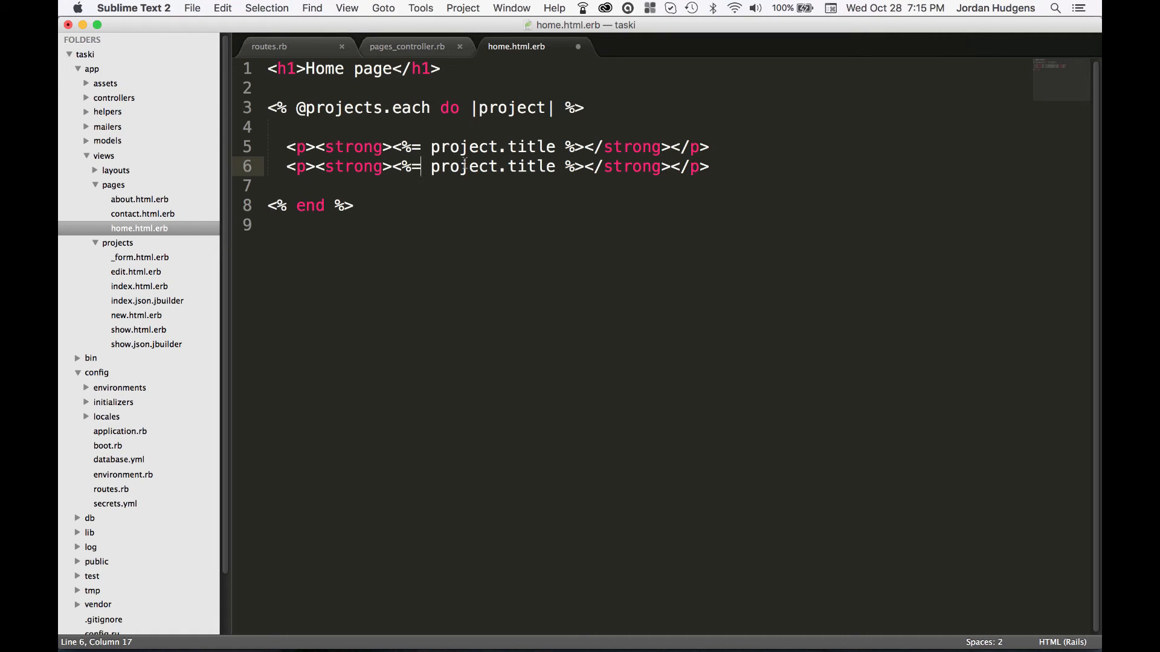
text(de)
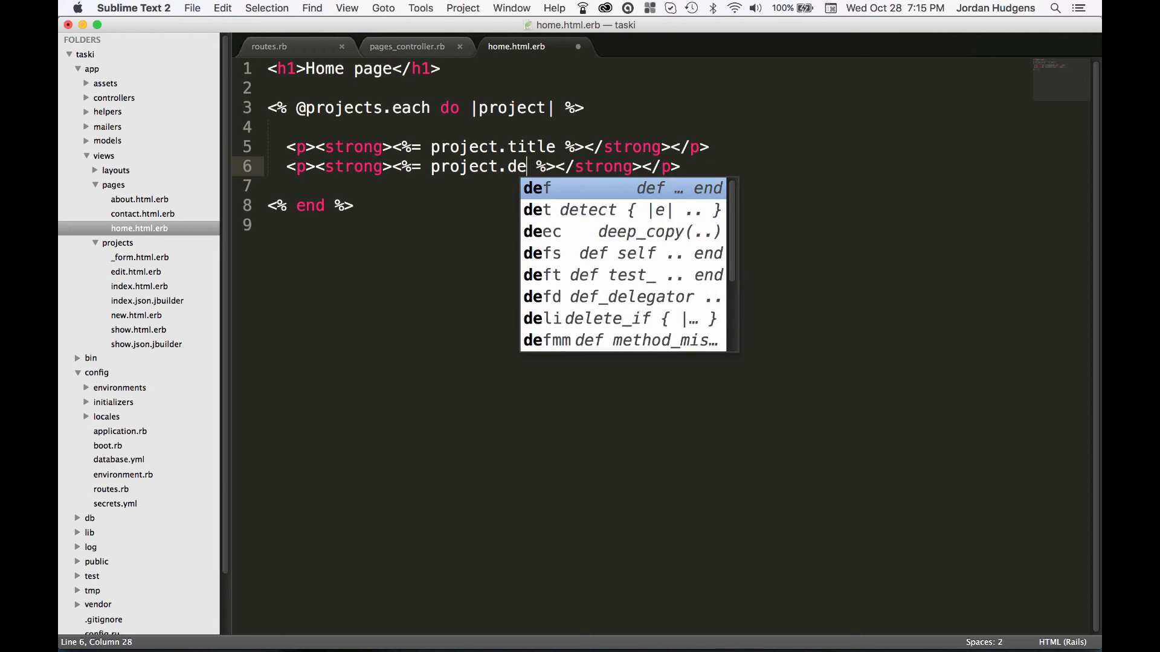
text(scription)
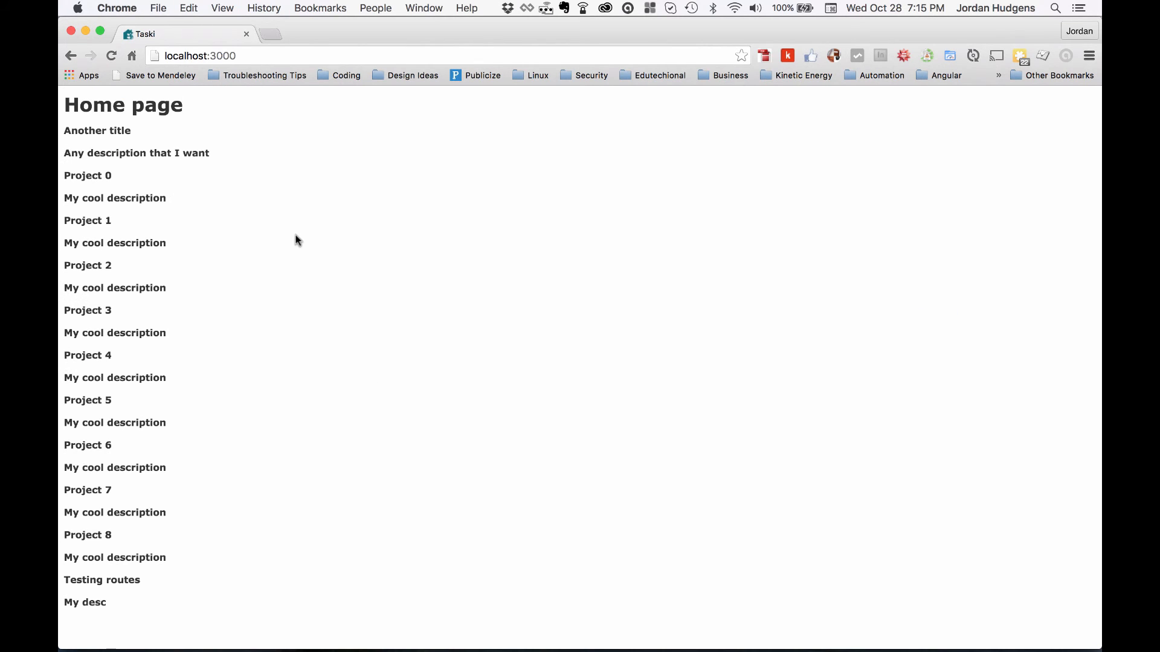
mouse_move(100, 259)
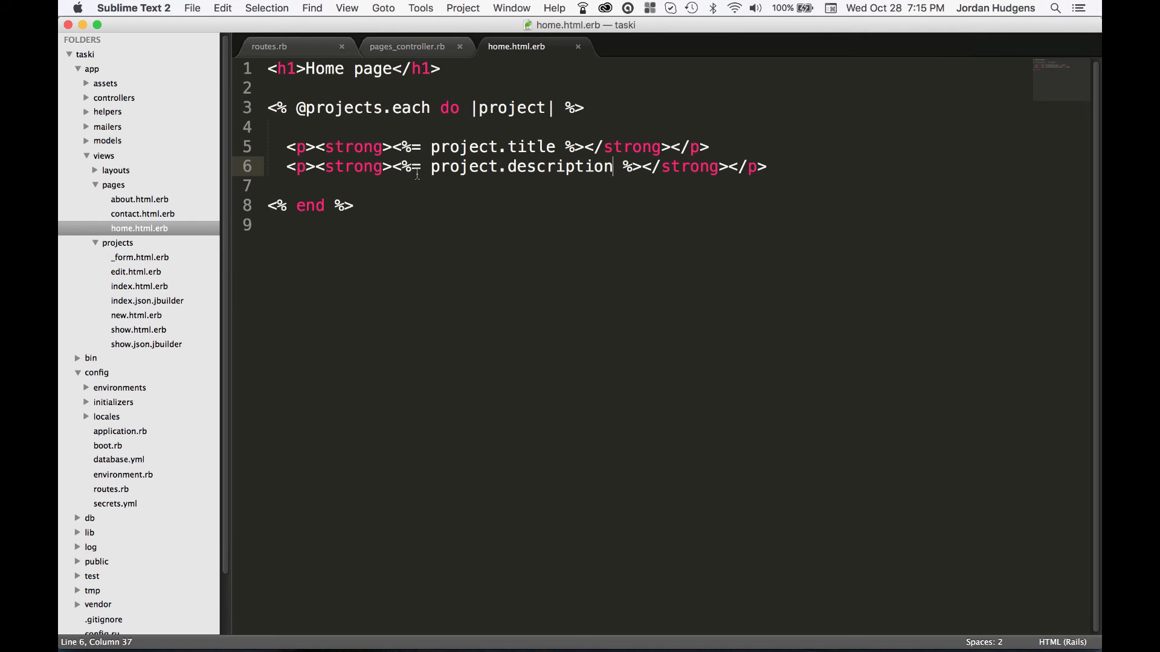
key(cmd+tab)
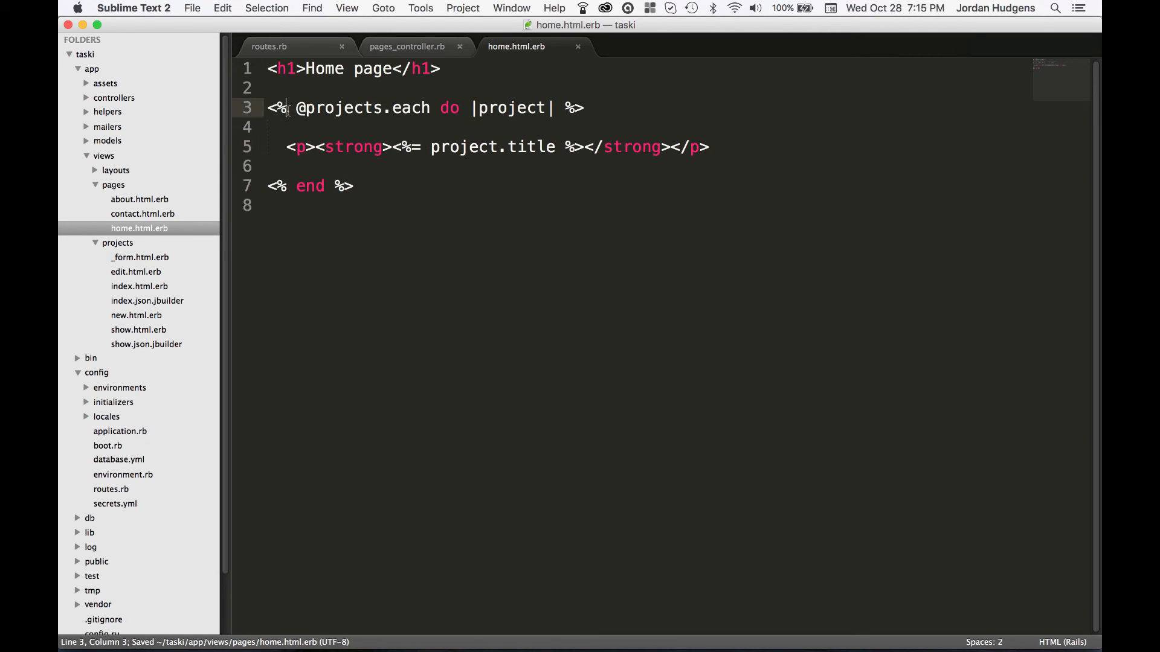
text(=)
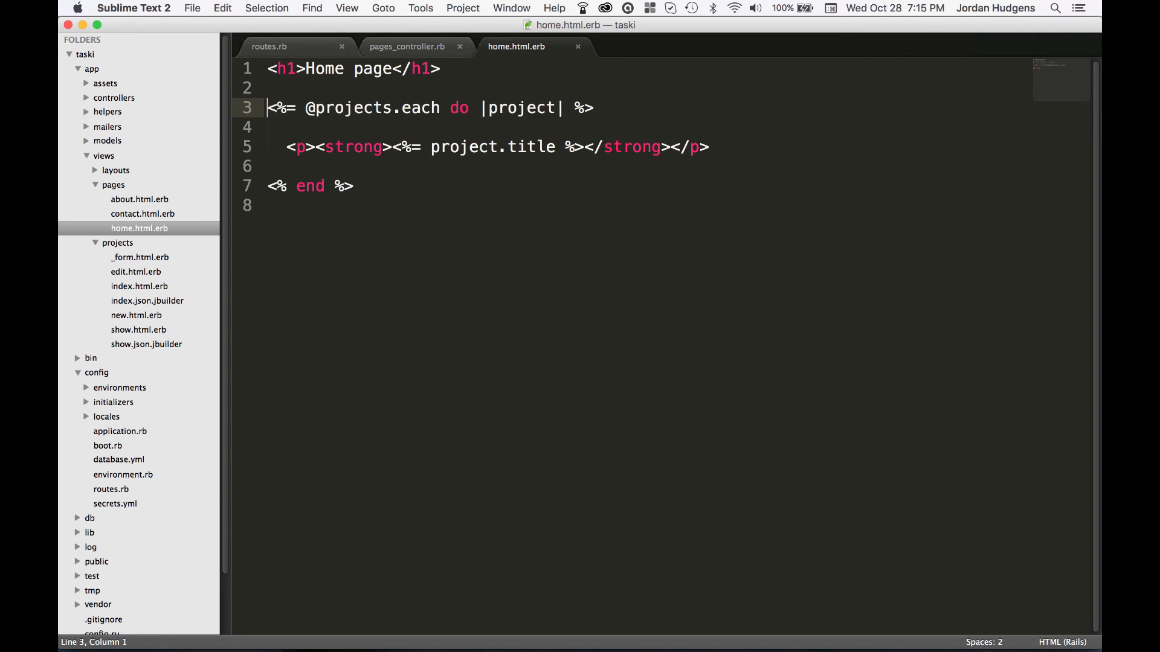
click(297, 107)
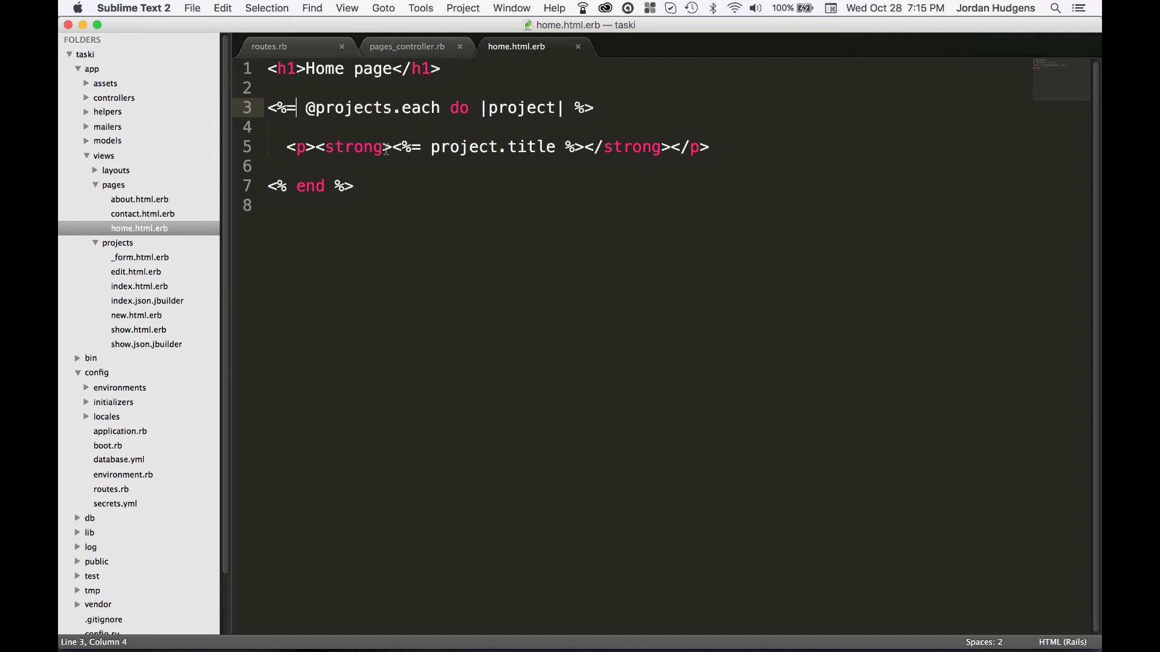
key(cmd+s)
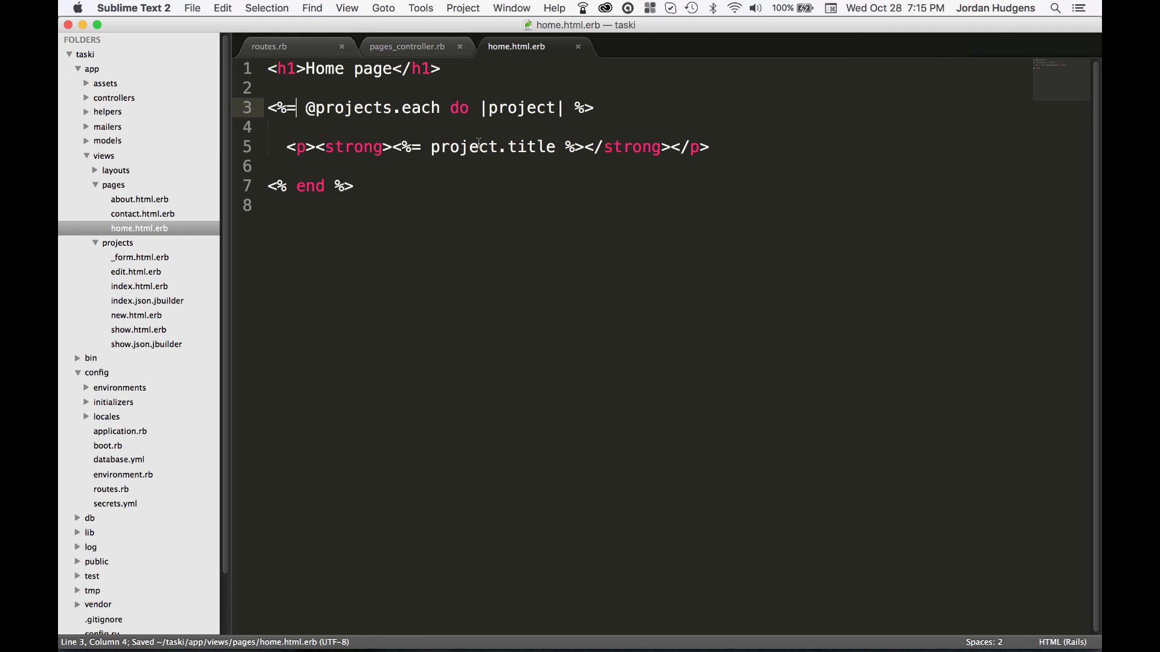
mouse_move(497, 146)
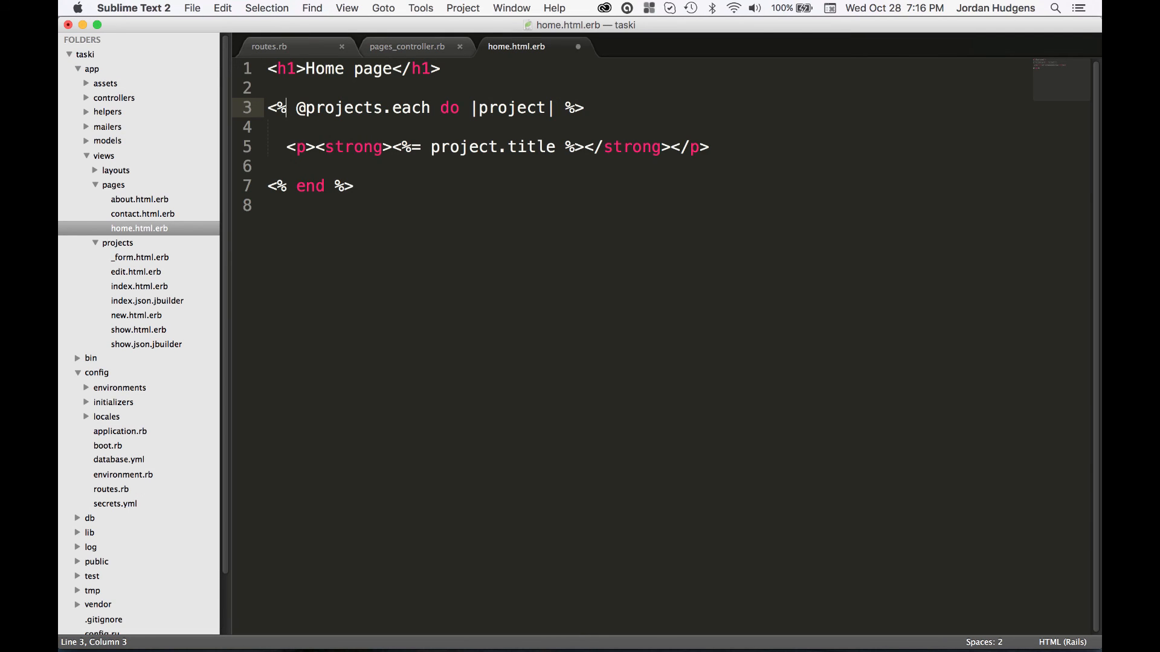
key(cmd+s)
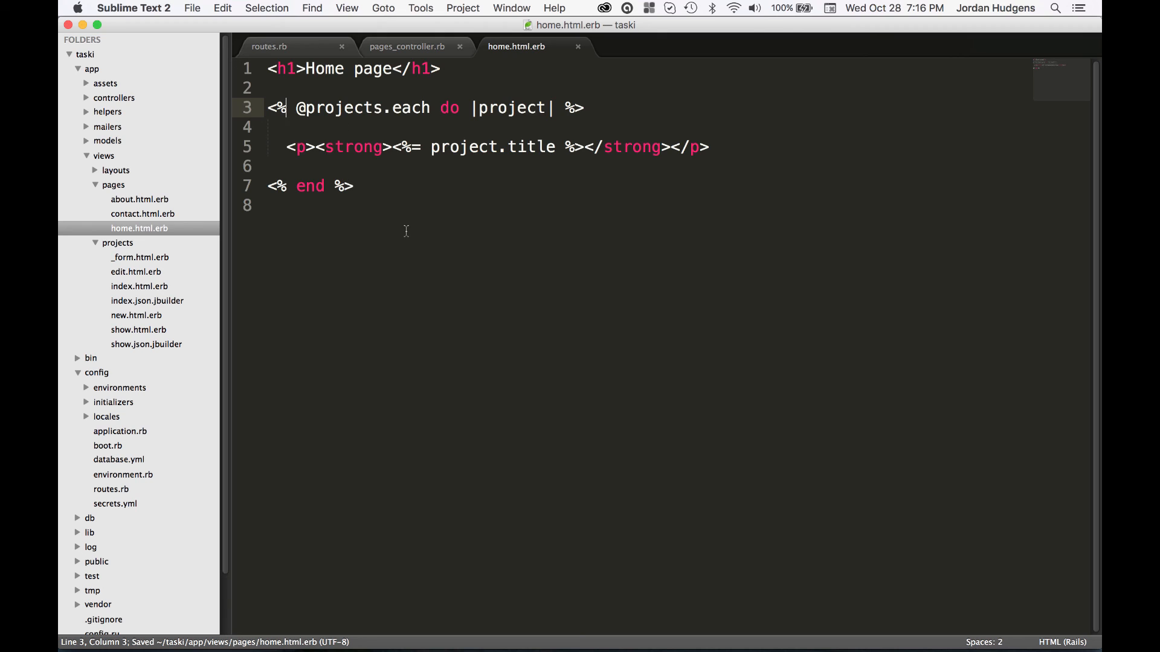
mouse_move(491, 147)
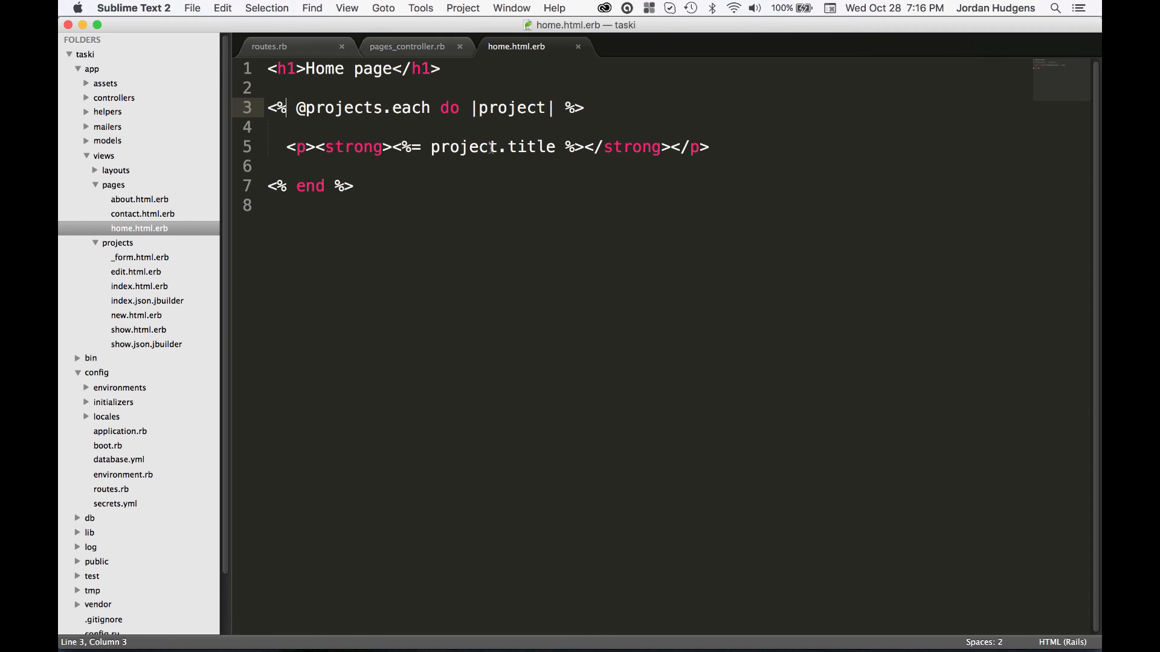